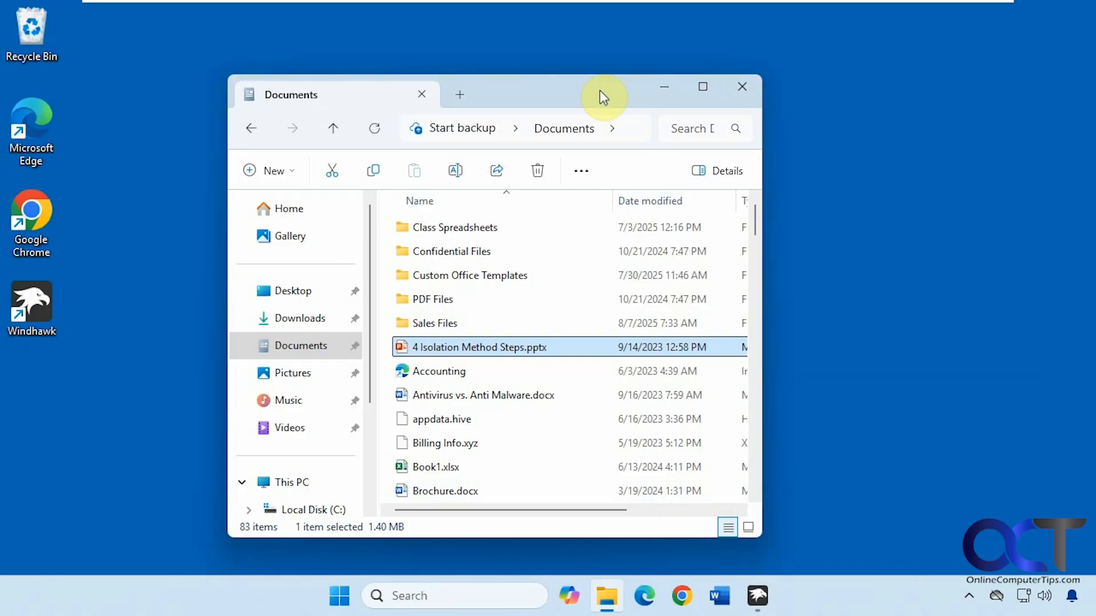
pyautogui.moveTo(515, 88)
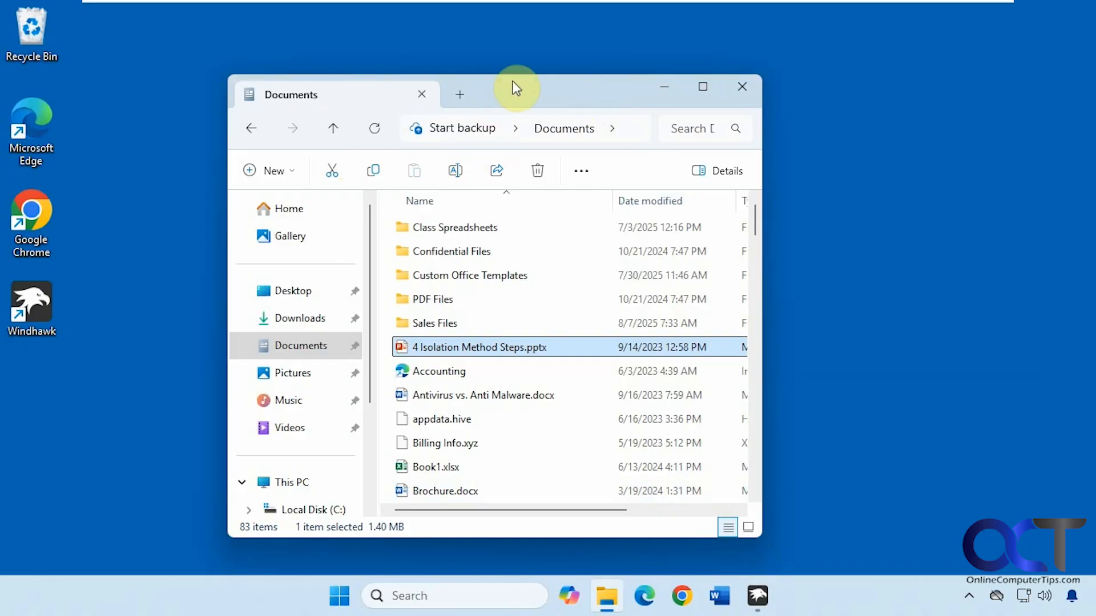
pyautogui.moveTo(529, 96)
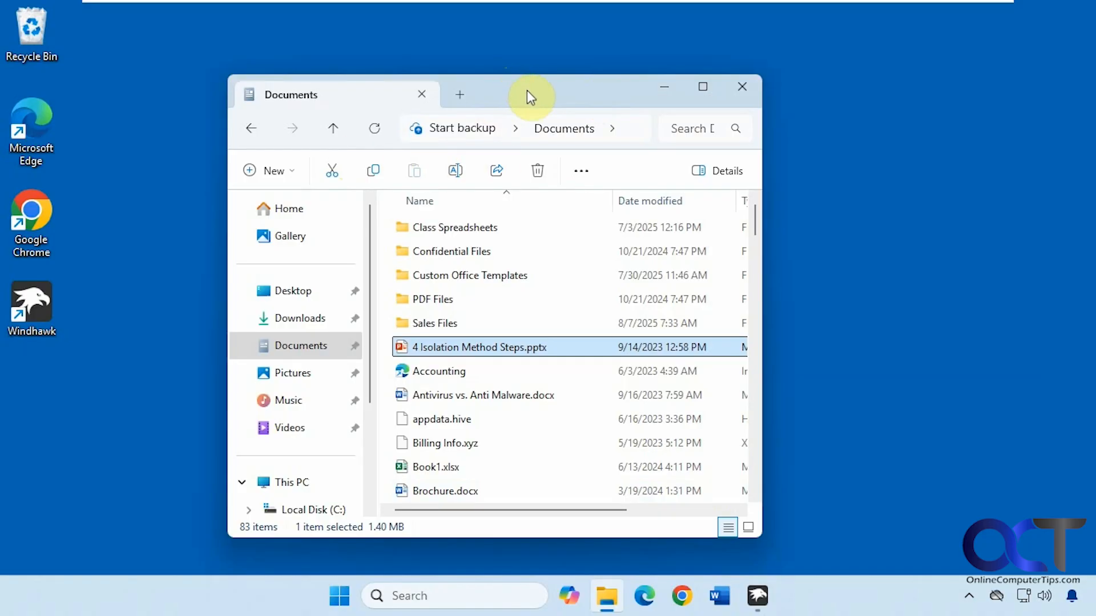
pyautogui.moveTo(248, 176)
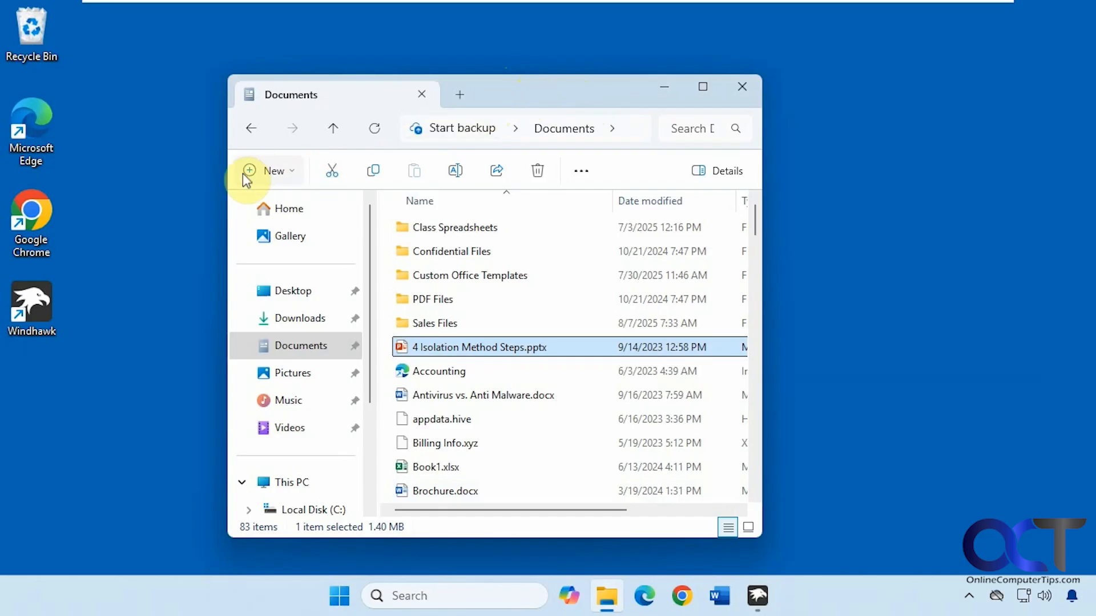
pyautogui.moveTo(419, 174)
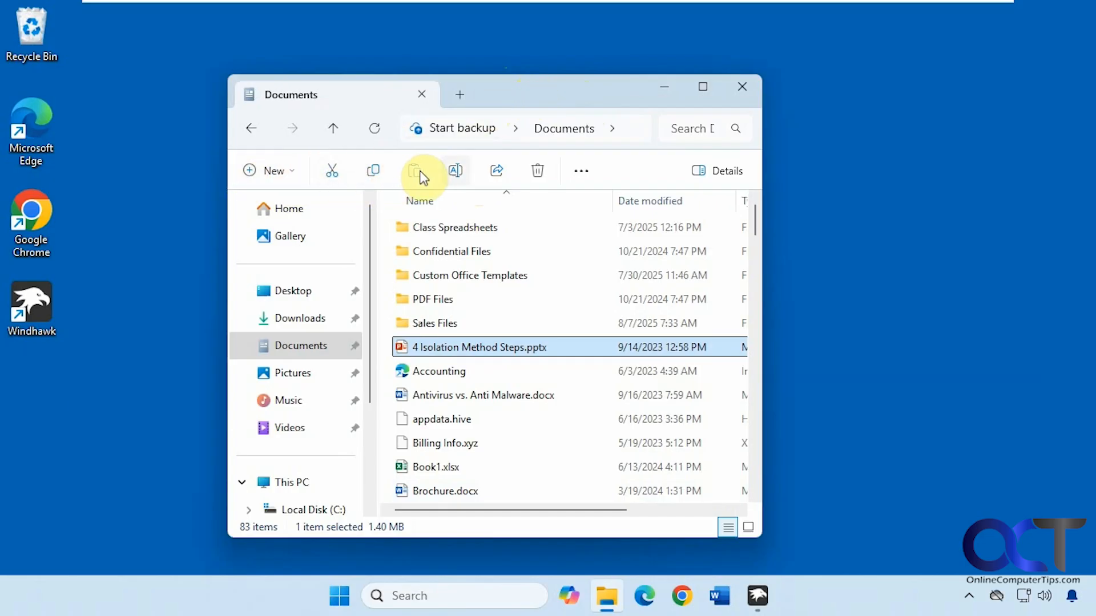
pyautogui.moveTo(252, 132)
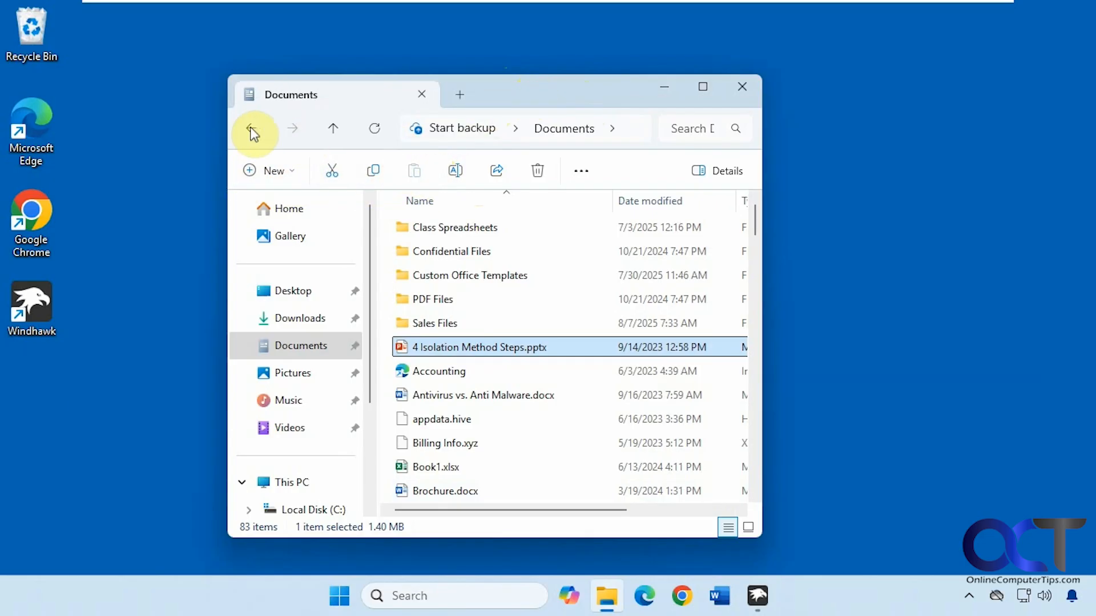
pyautogui.moveTo(374, 128)
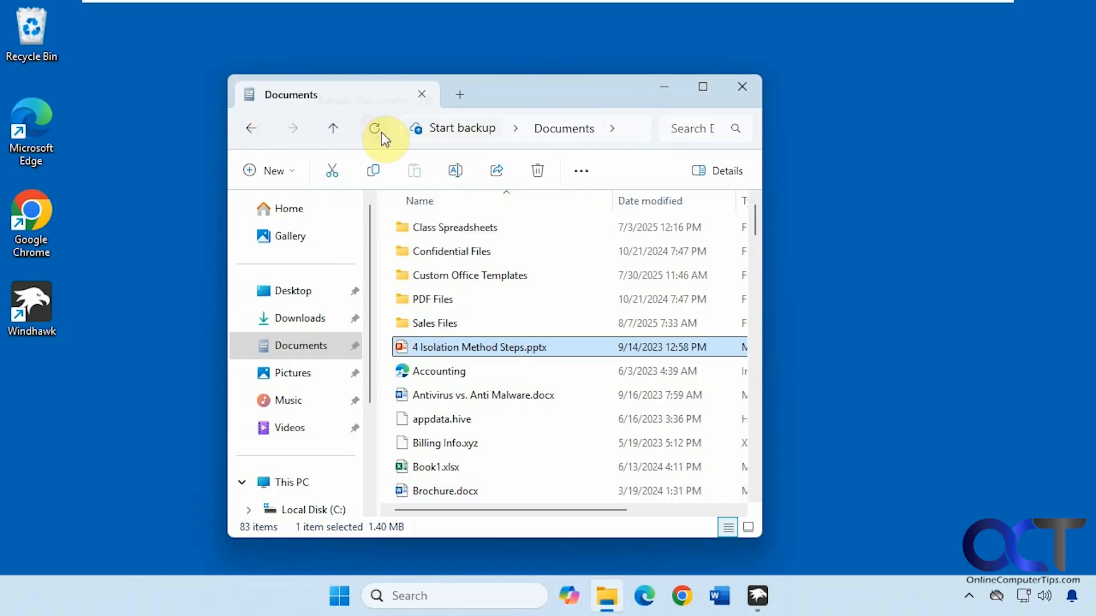
pyautogui.moveTo(620, 143)
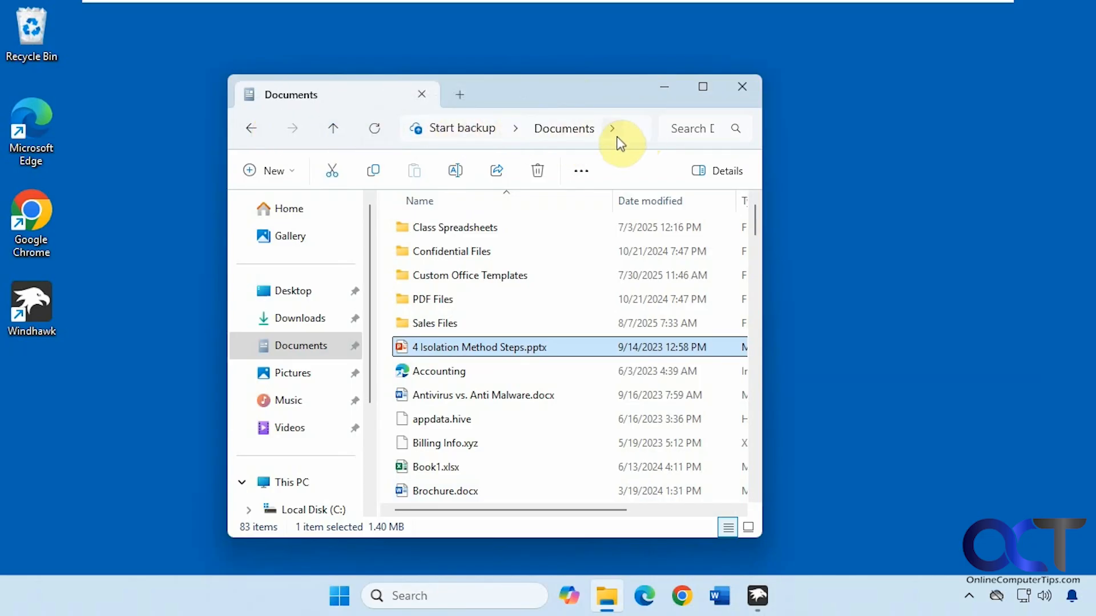
pyautogui.moveTo(338, 595)
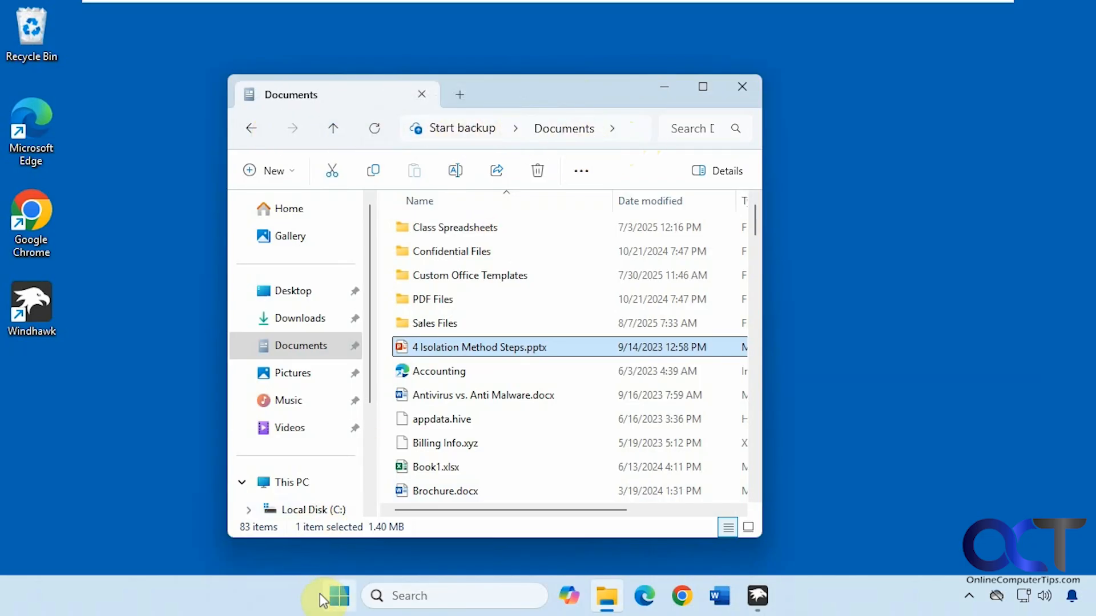
# Launch Windhawk from the taskbar and scroll down through its installed mods list
pyautogui.click(339, 595)
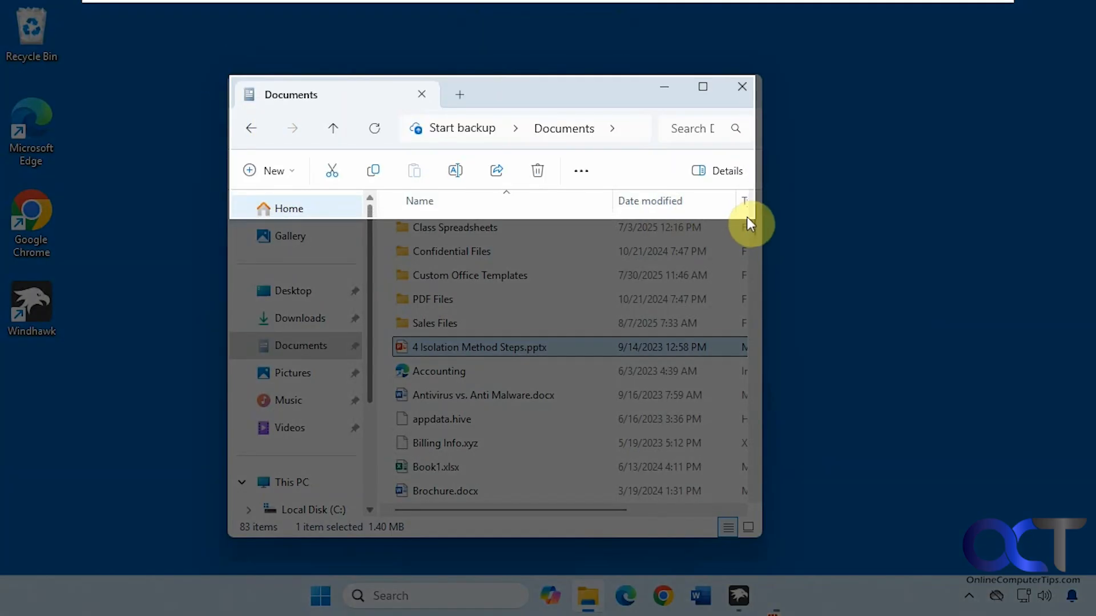
pyautogui.click(775, 596)
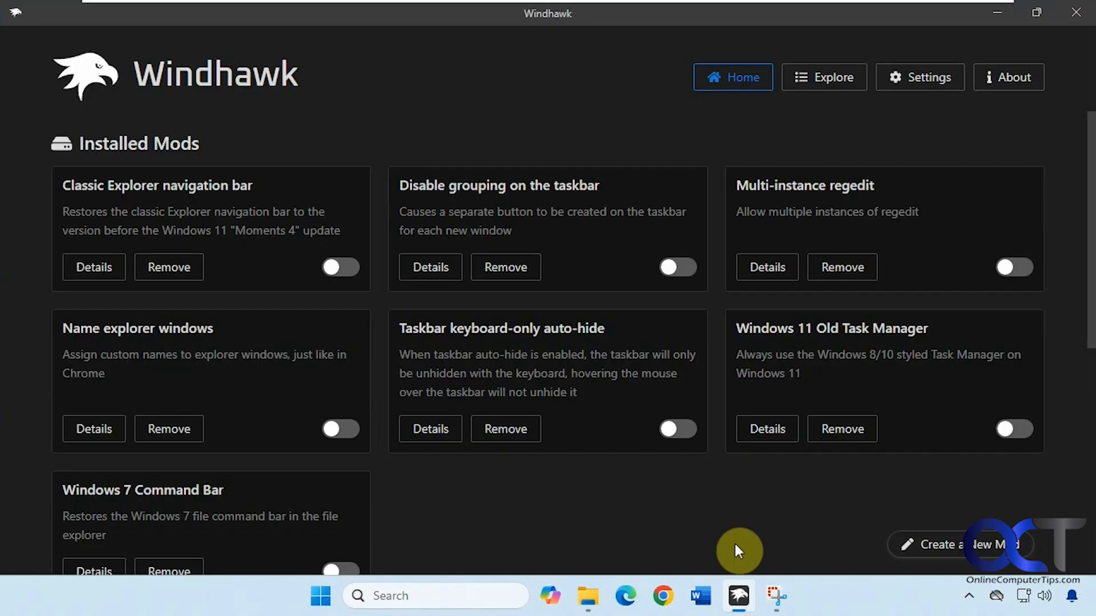
pyautogui.moveTo(732, 547)
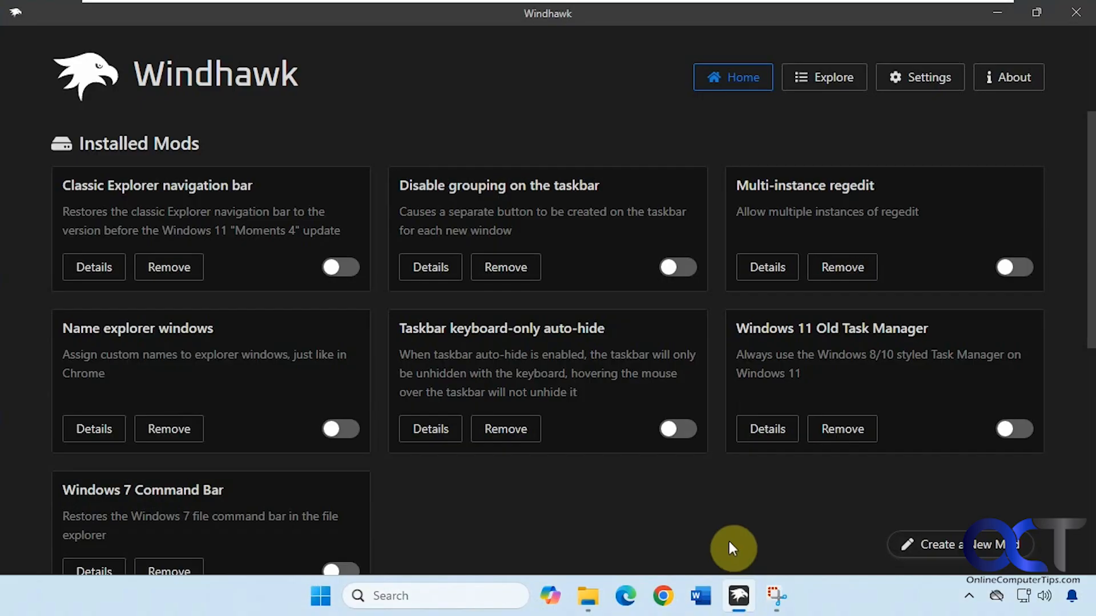
pyautogui.moveTo(526, 131)
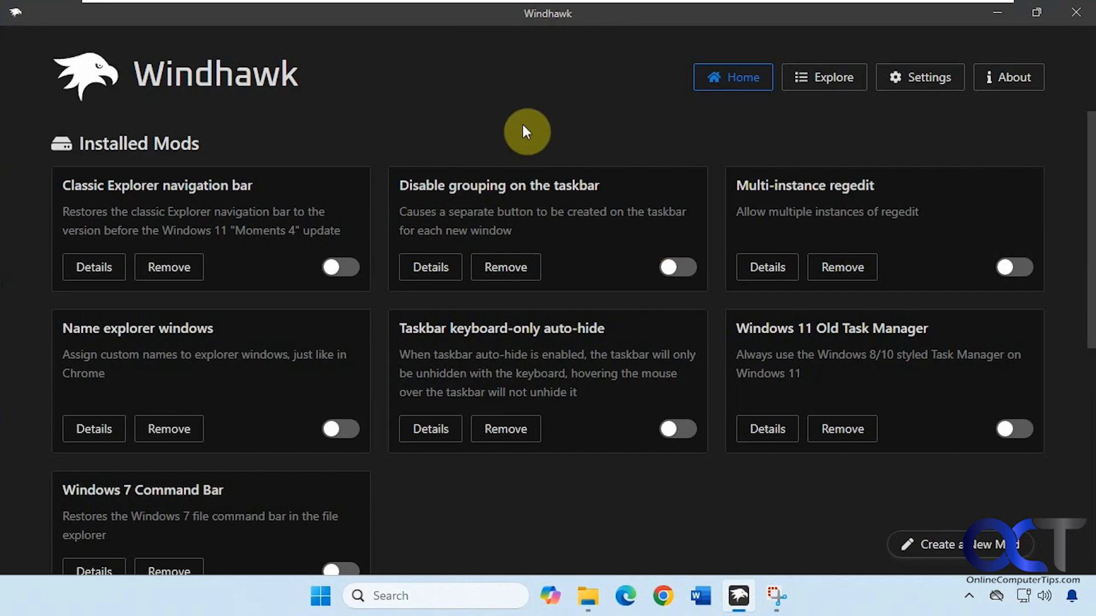
pyautogui.moveTo(461, 311)
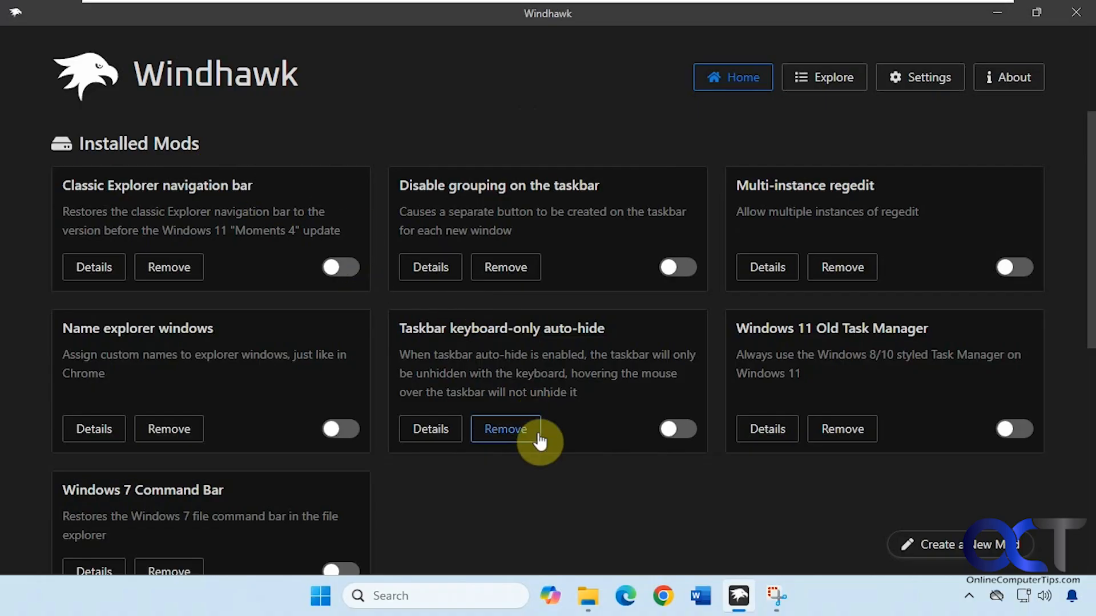
pyautogui.scroll(-3)
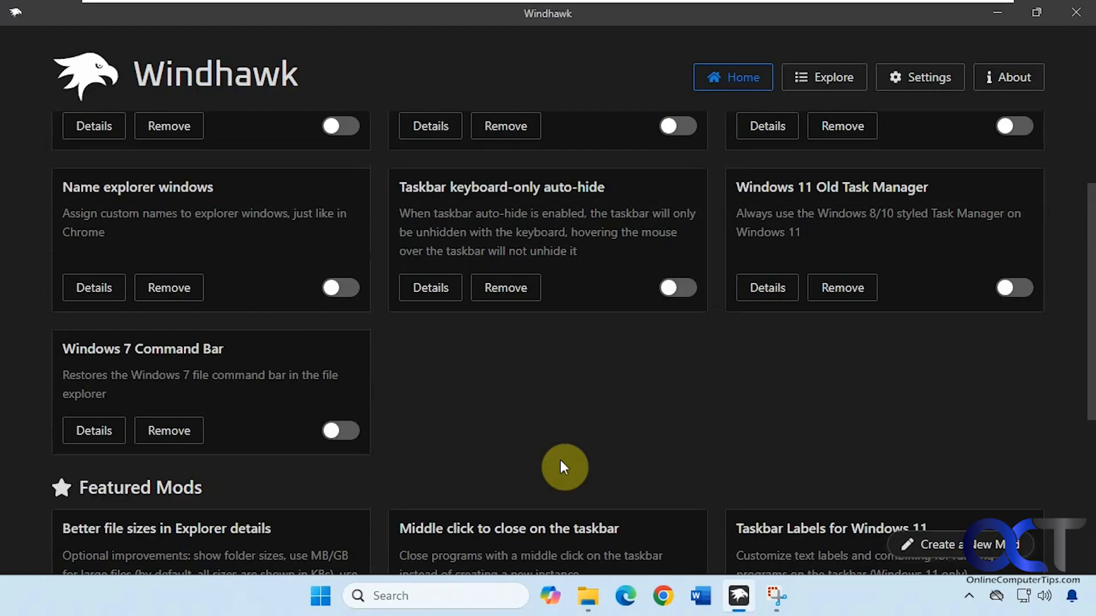
pyautogui.click(822, 77)
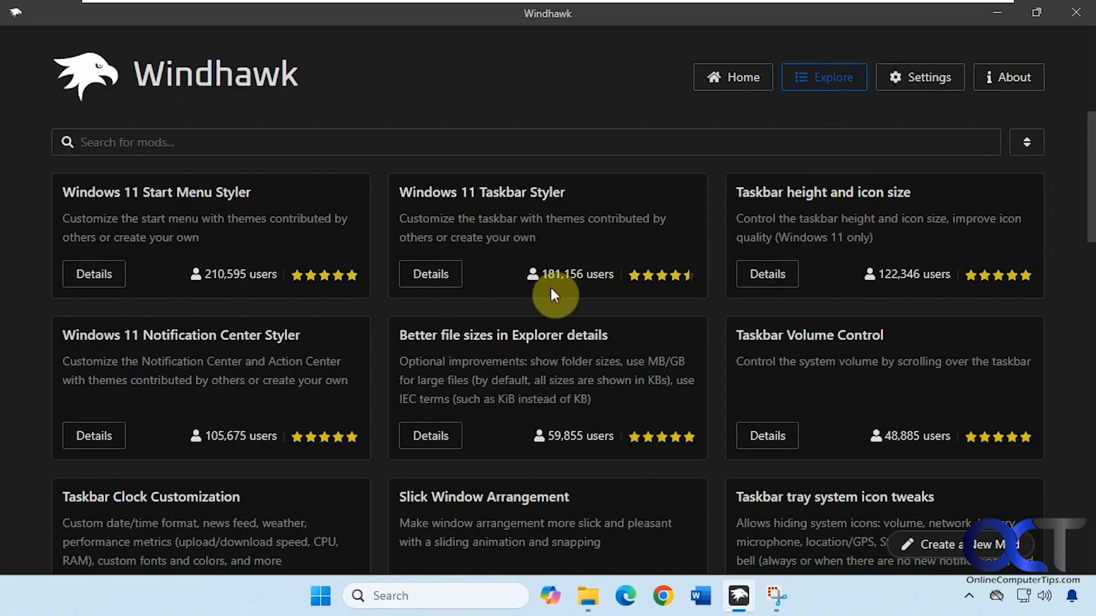
pyautogui.click(1026, 142)
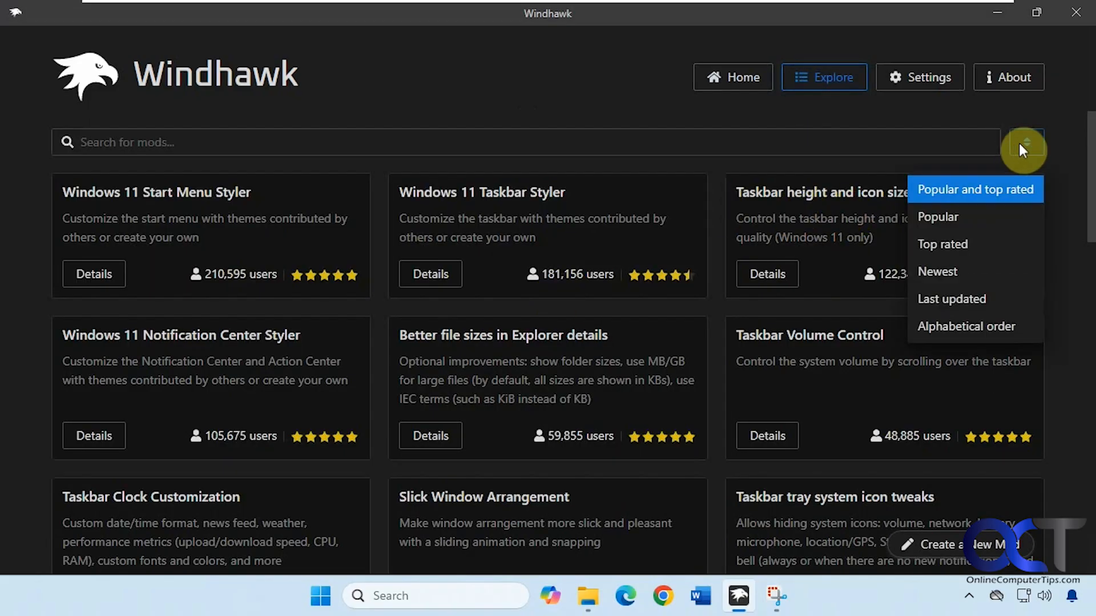
pyautogui.click(227, 143)
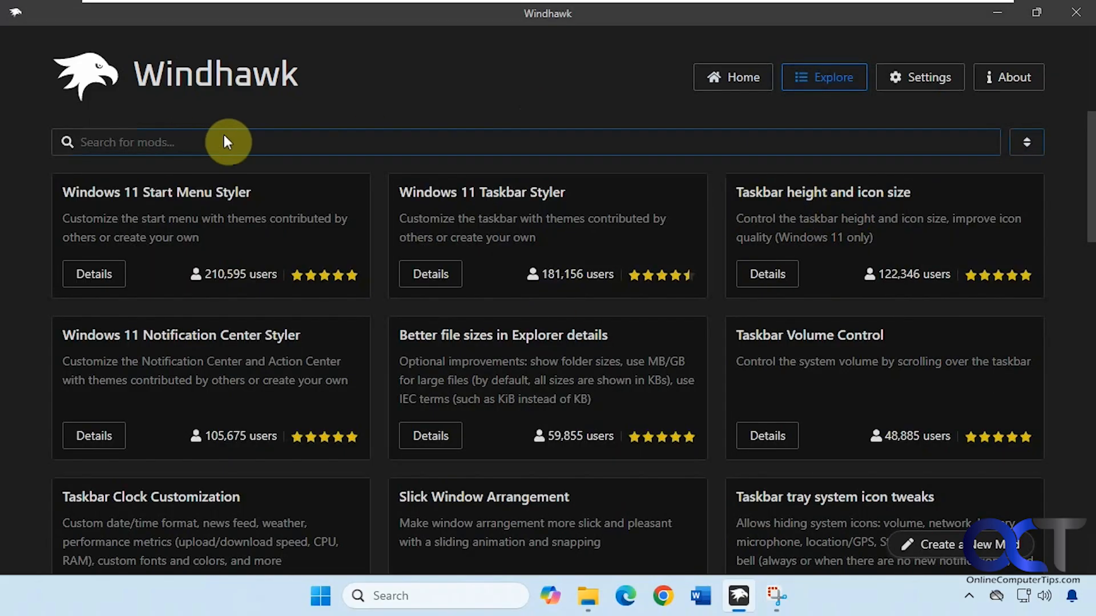
pyautogui.moveTo(682, 124)
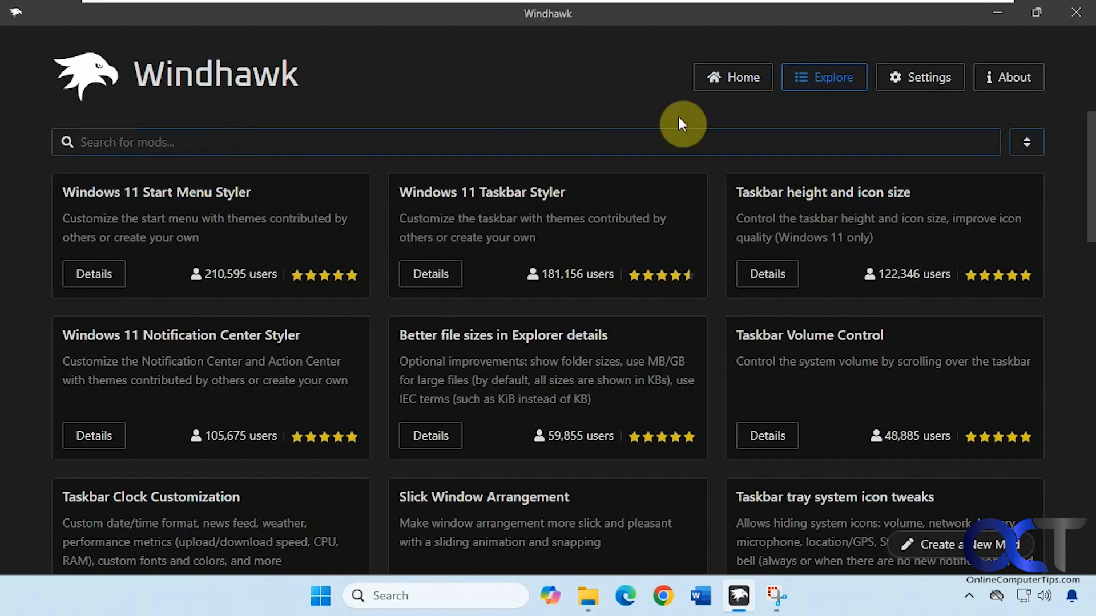
pyautogui.click(732, 77)
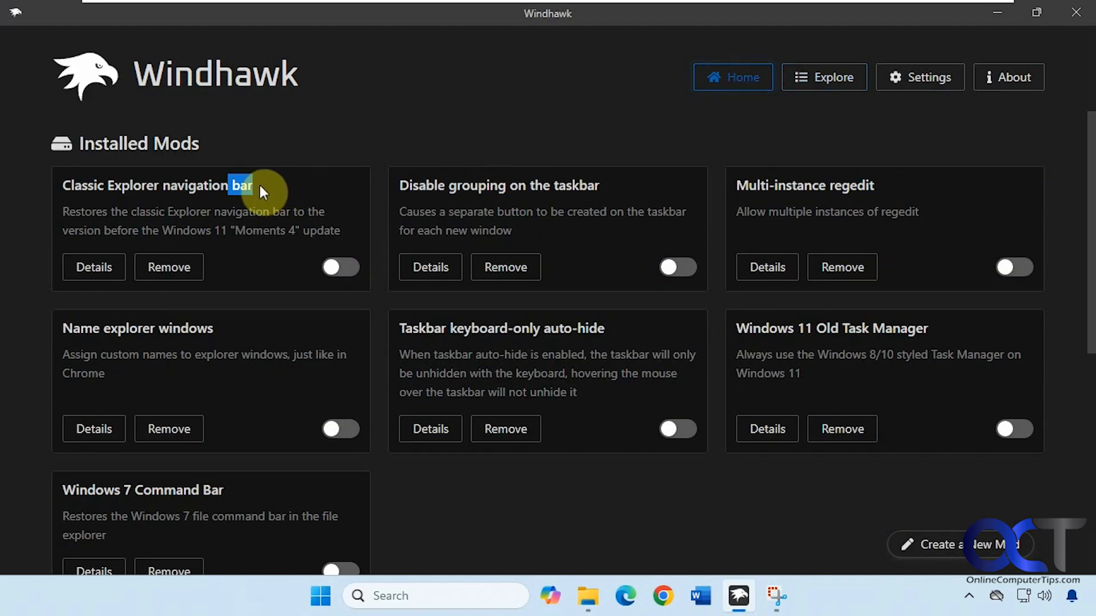
pyautogui.tripleClick(157, 185)
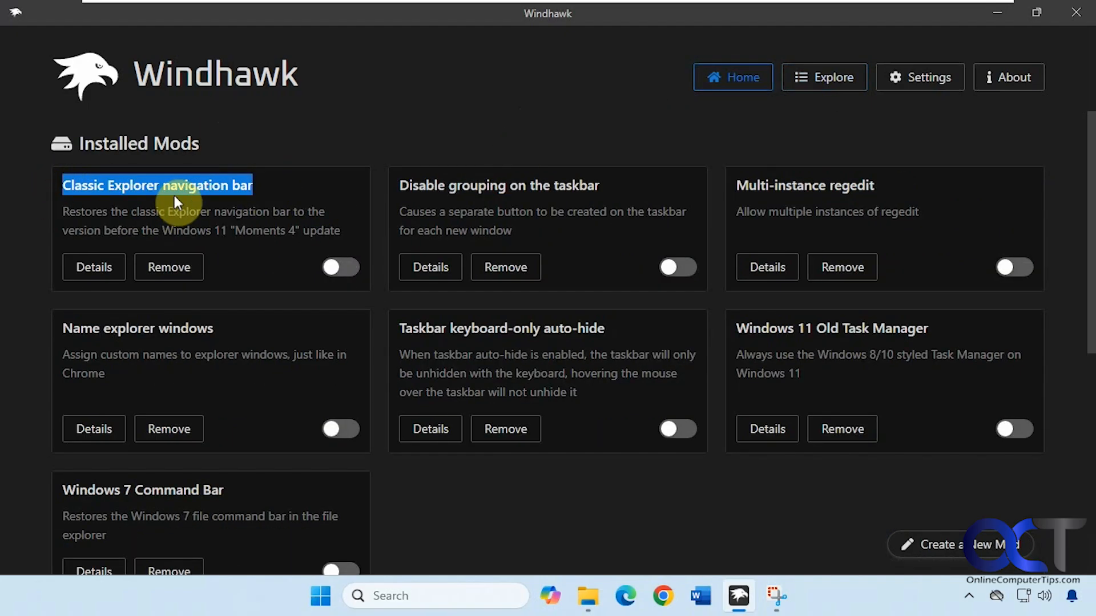
pyautogui.moveTo(726, 126)
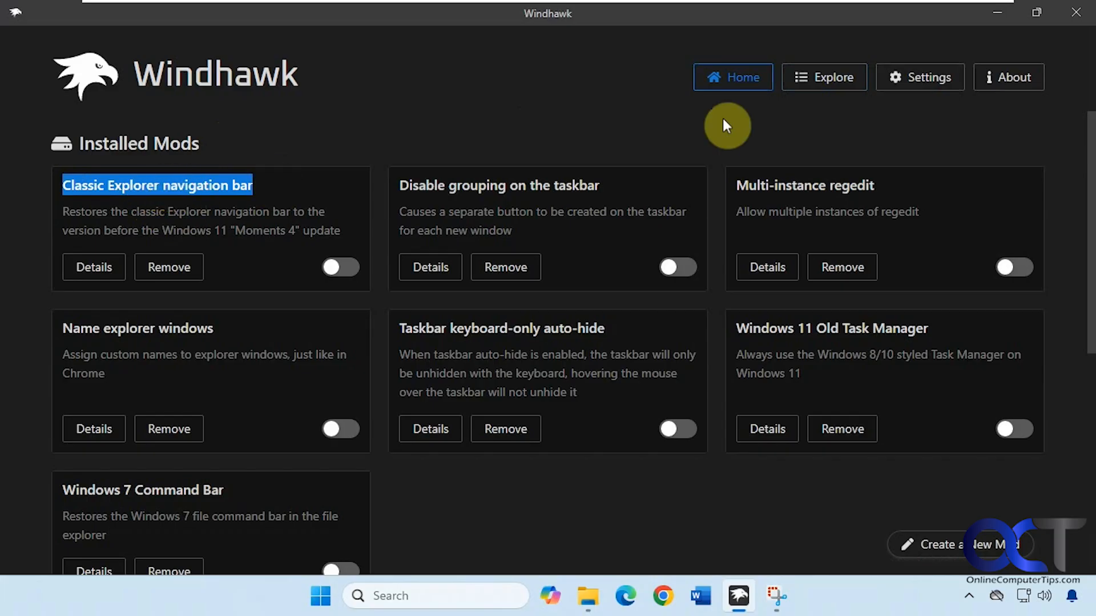
pyautogui.click(822, 77)
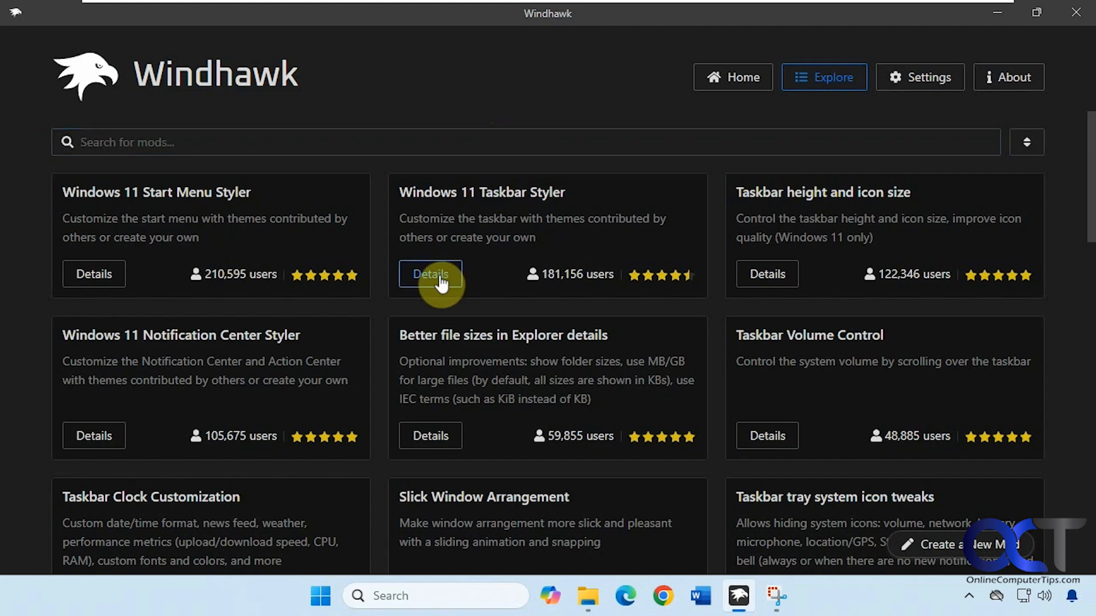
pyautogui.click(429, 274)
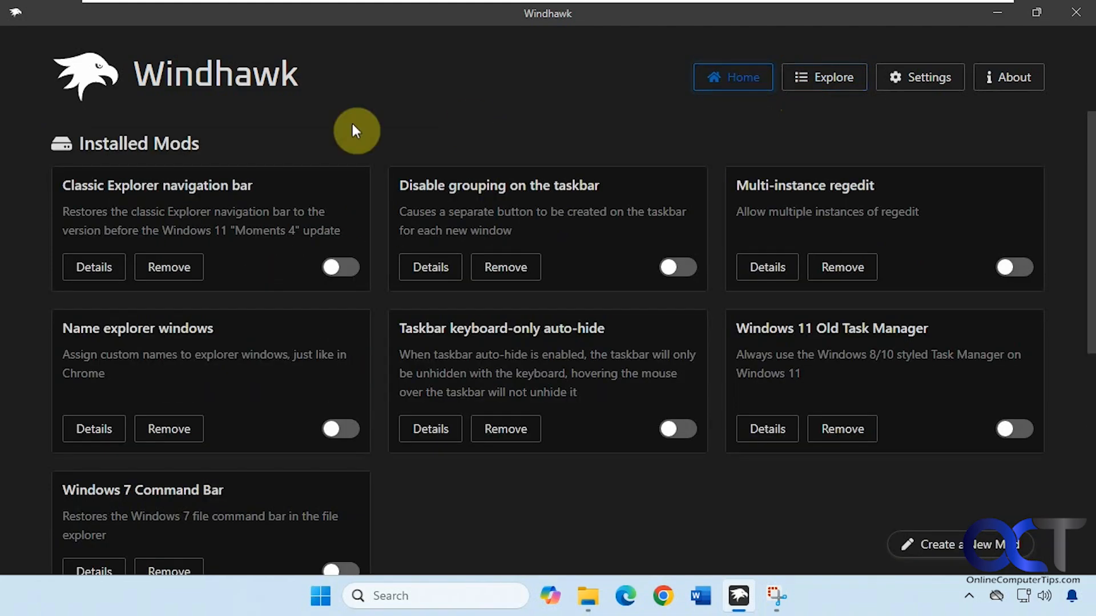
pyautogui.moveTo(340, 267)
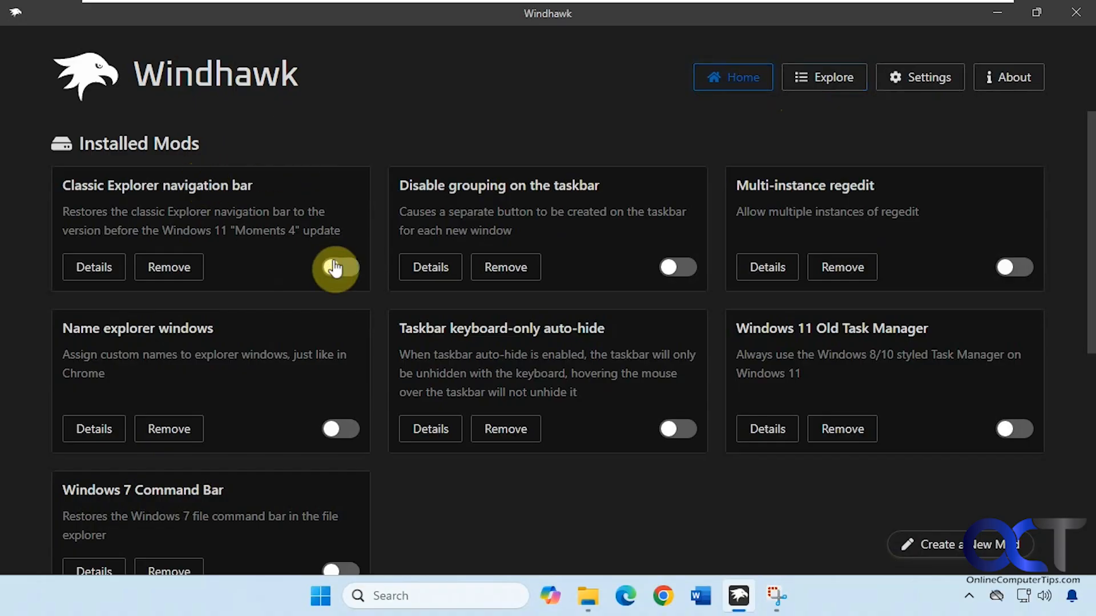
pyautogui.moveTo(168, 267)
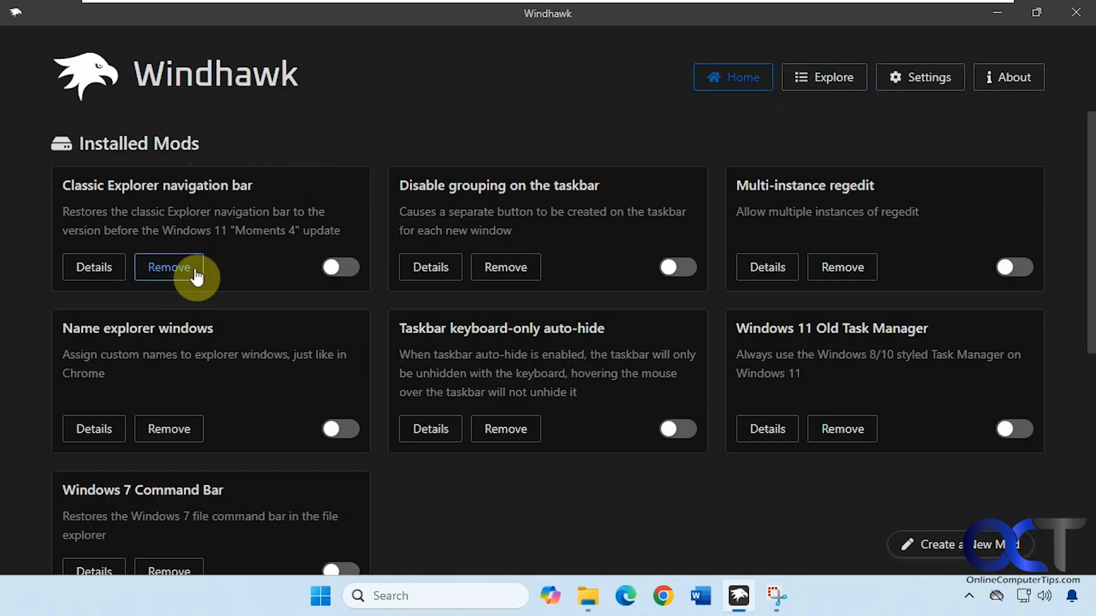
# Enable the Classic Explorer navigation bar mod from its details page
pyautogui.click(93, 267)
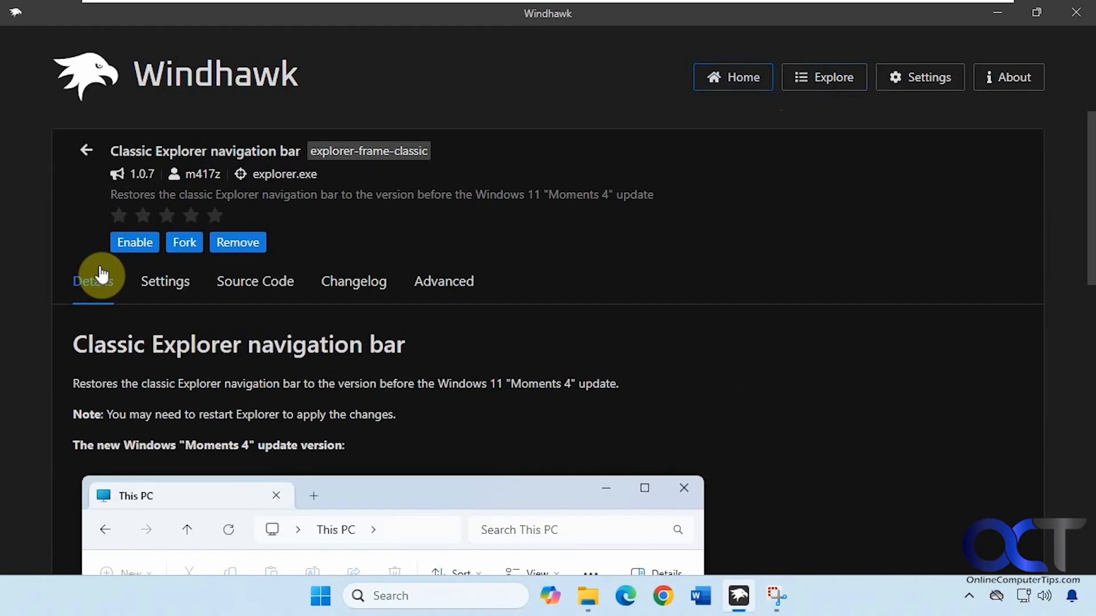
pyautogui.moveTo(259, 251)
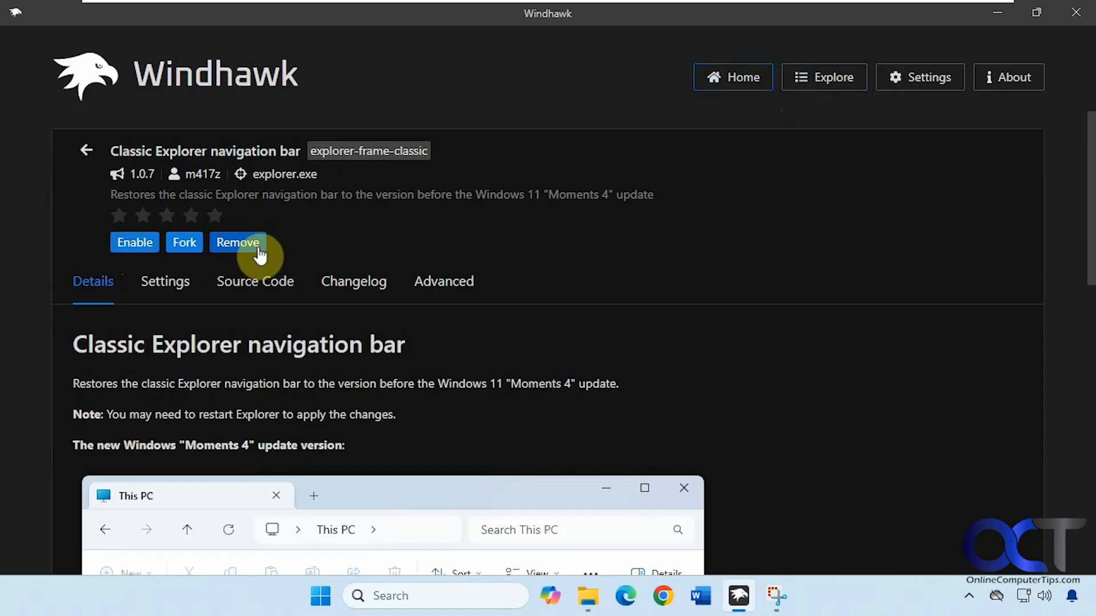
pyautogui.moveTo(169, 281)
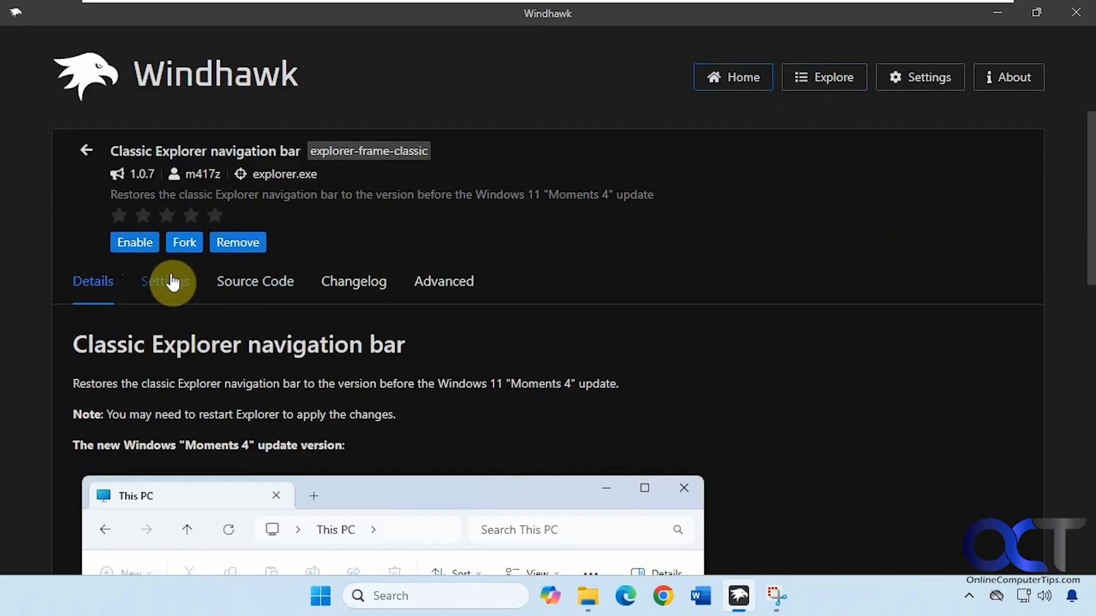
pyautogui.moveTo(134, 242)
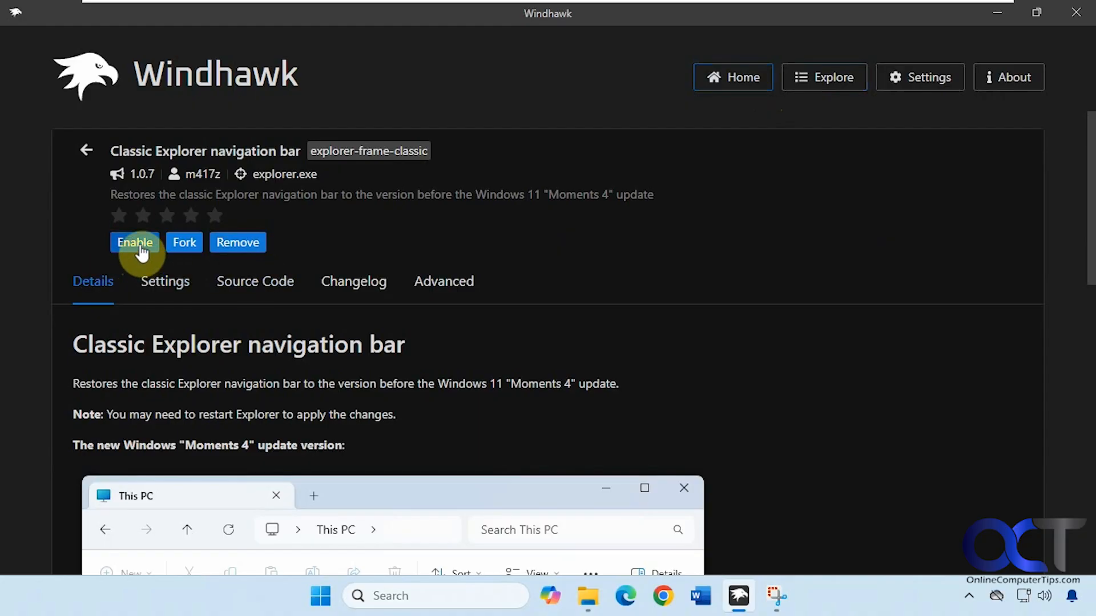
pyautogui.click(134, 242)
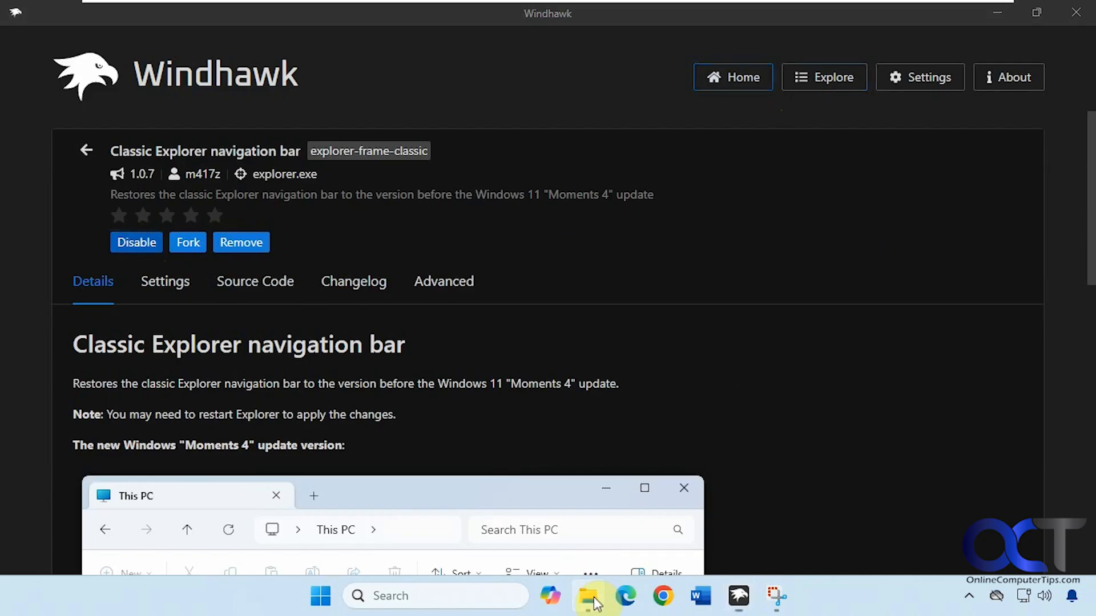
pyautogui.moveTo(580, 552)
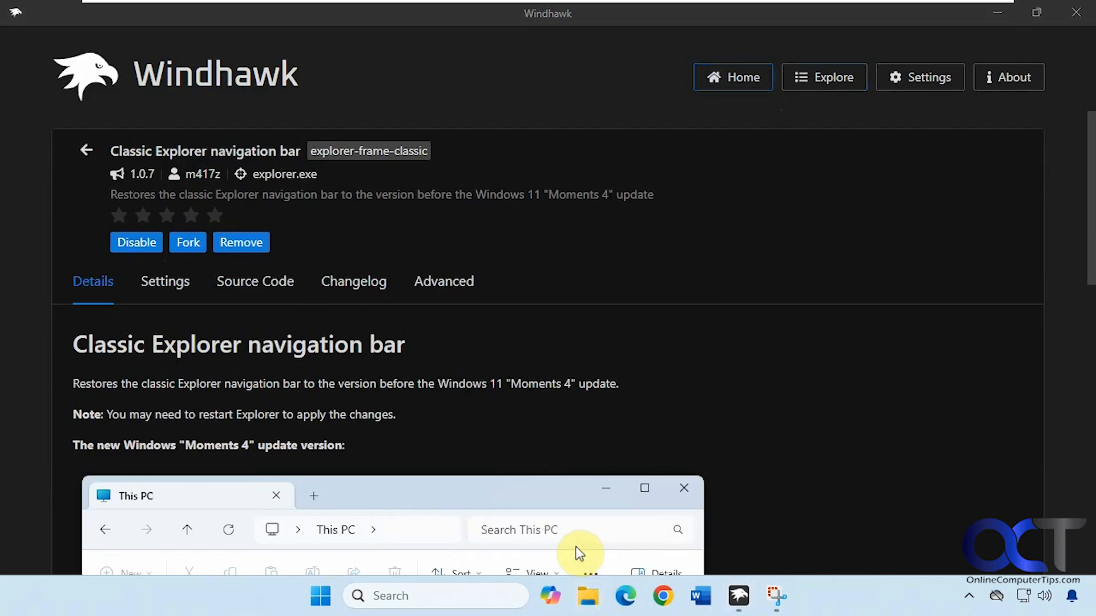
pyautogui.moveTo(650, 460)
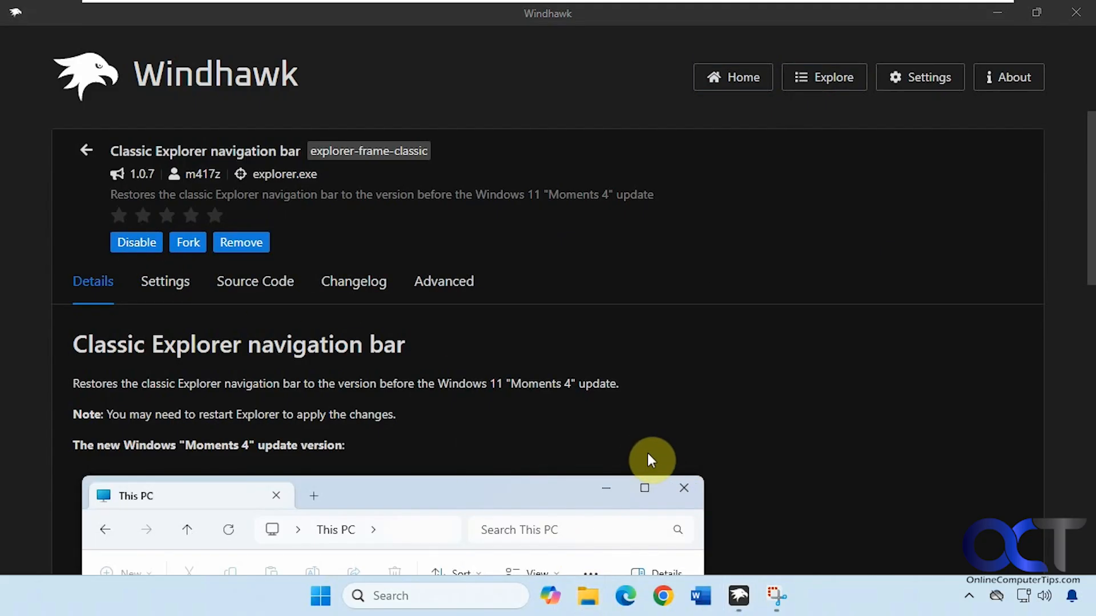
# Review the mod's Settings, leaving Explorer style on Classic navigation bar
pyautogui.click(165, 281)
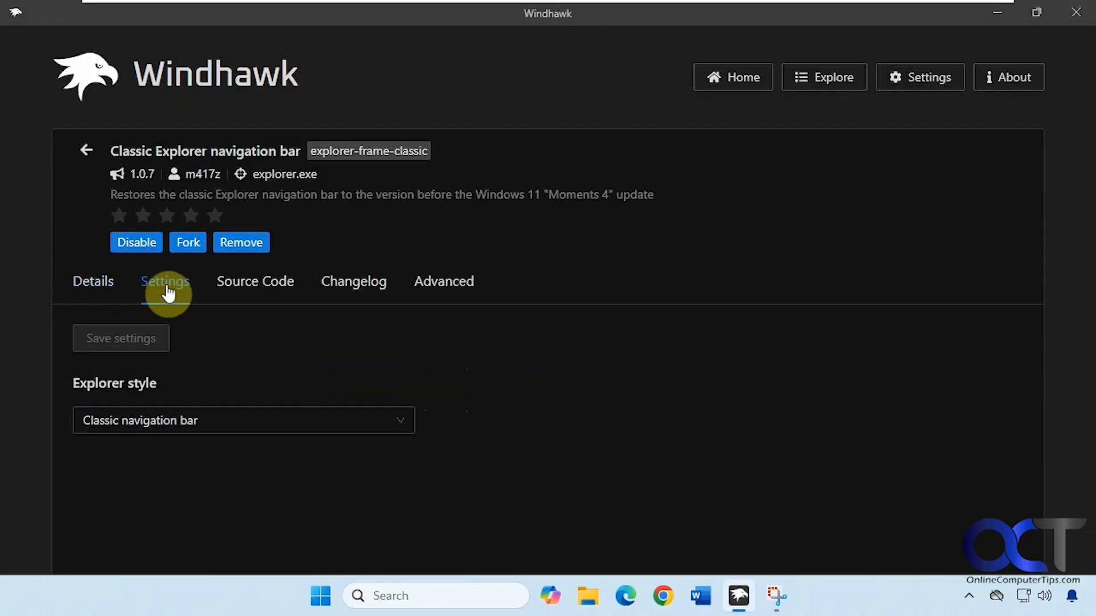
pyautogui.moveTo(384, 420)
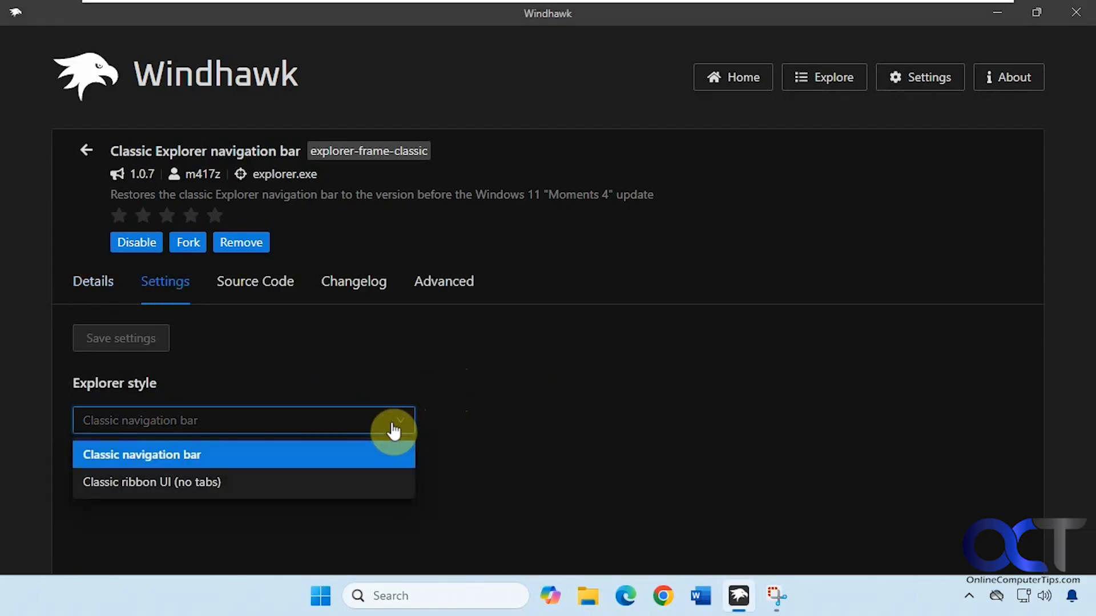
pyautogui.click(141, 454)
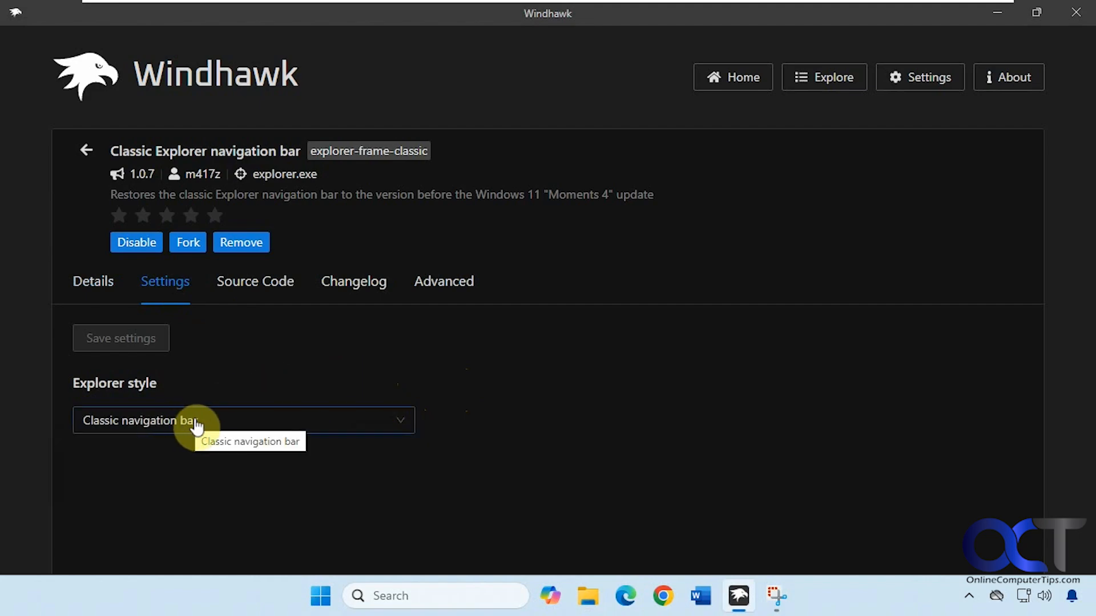
pyautogui.click(587, 596)
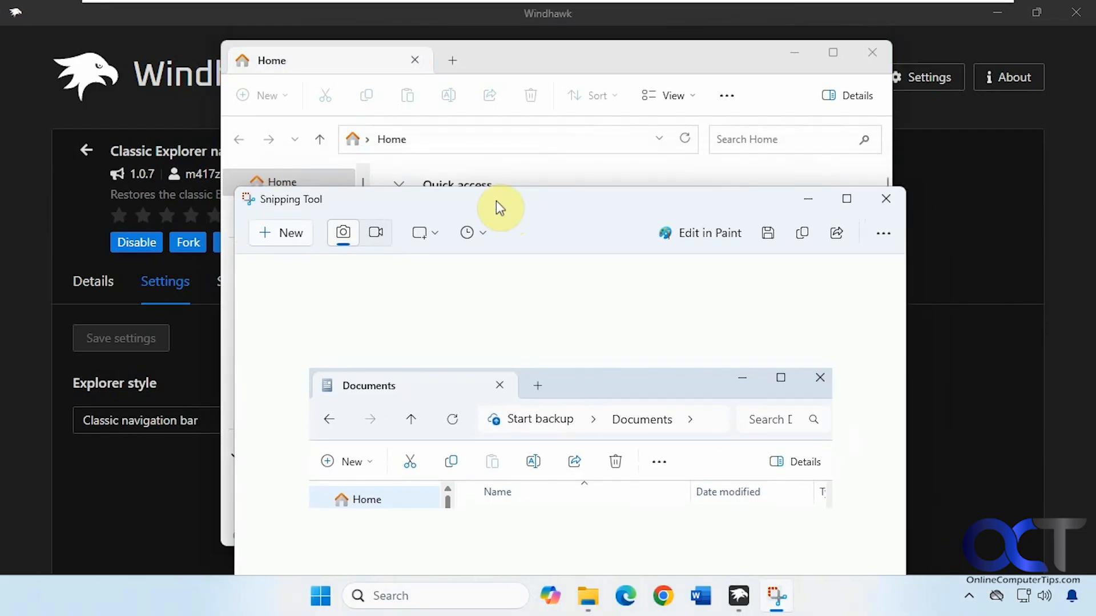
pyautogui.moveTo(447, 143)
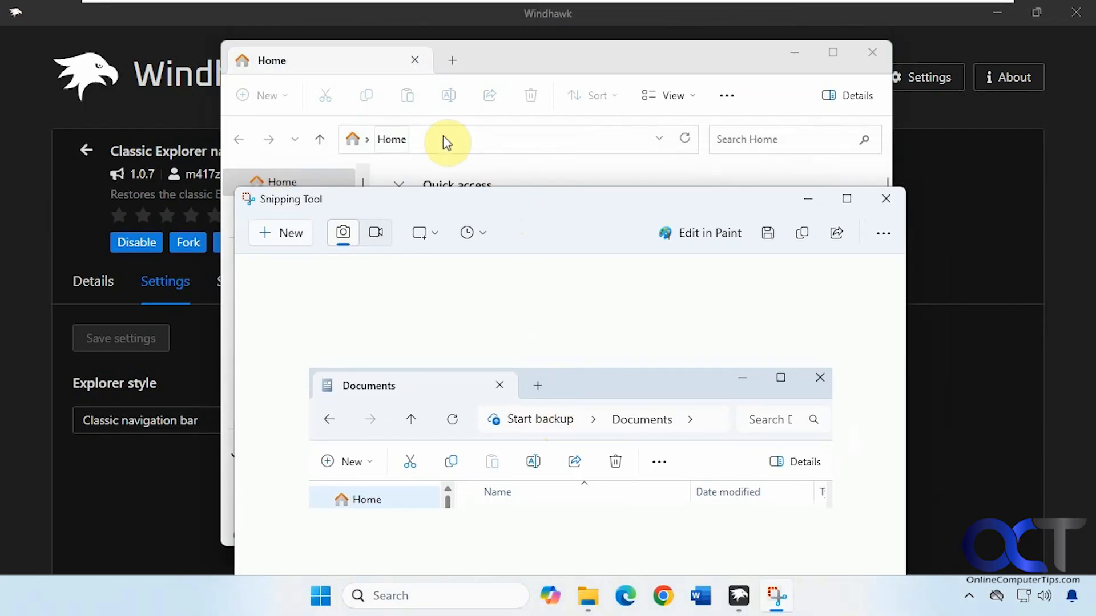
pyautogui.moveTo(604, 427)
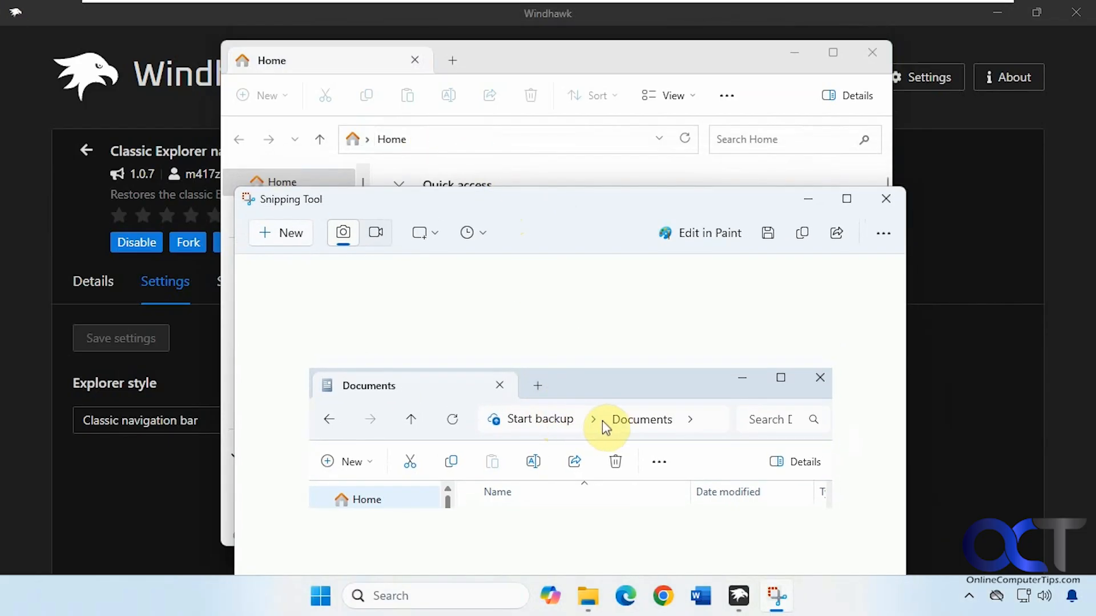
pyautogui.moveTo(603, 271)
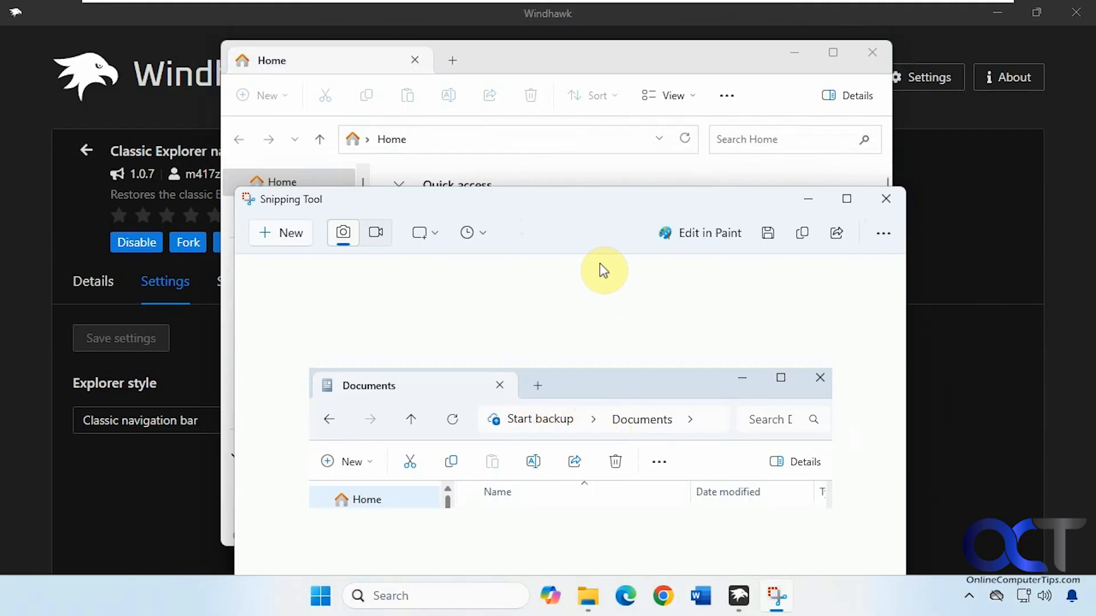
pyautogui.moveTo(470, 107)
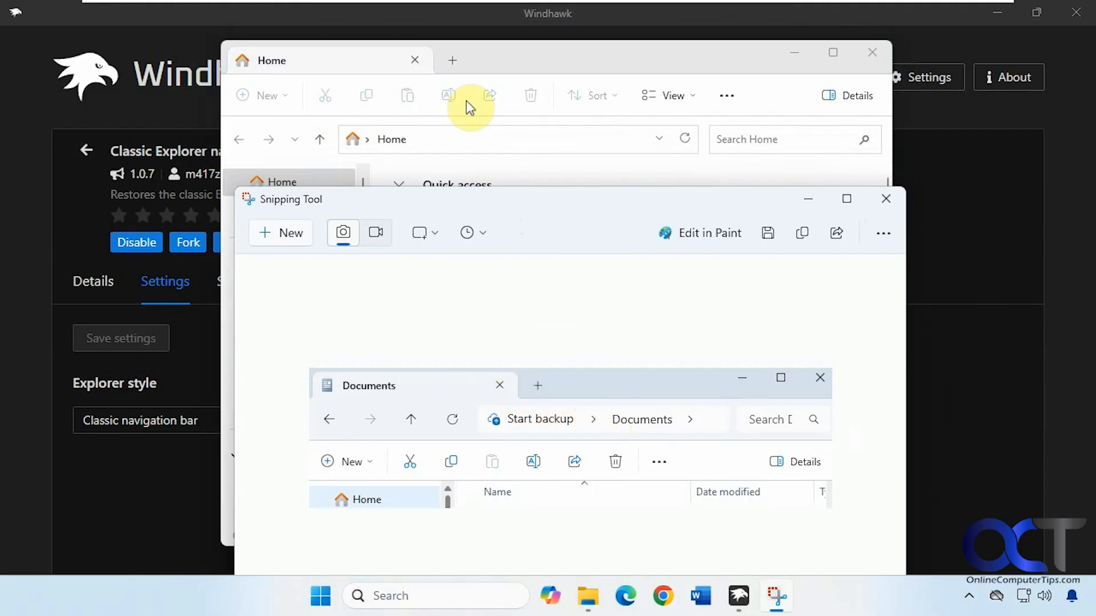
pyautogui.moveTo(519, 105)
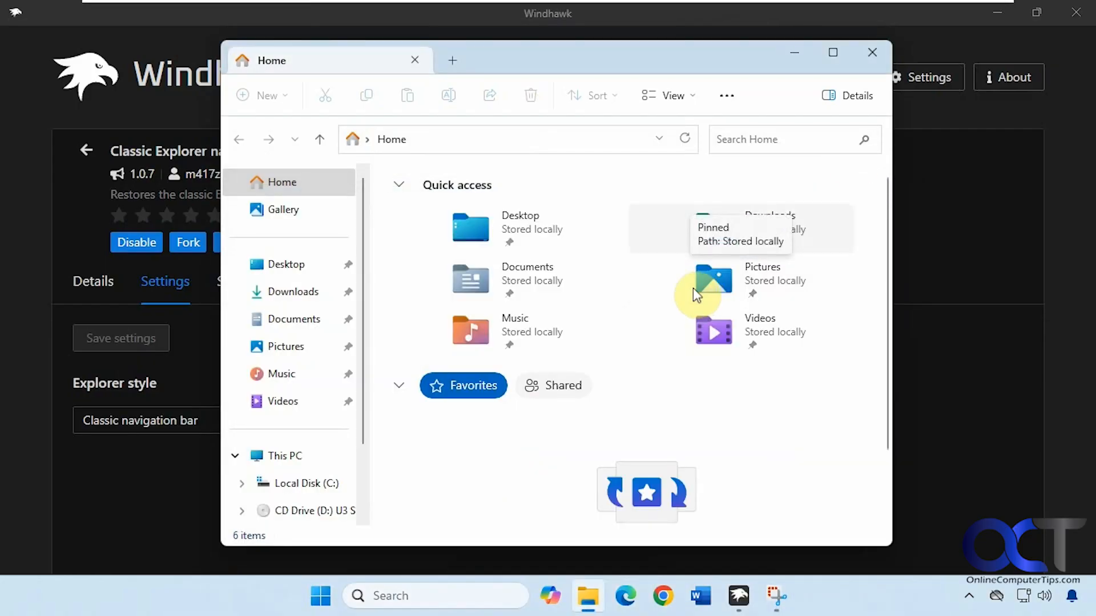
# Return to the Classic Explorer navigation bar mod's settings in Windhawk
pyautogui.click(871, 52)
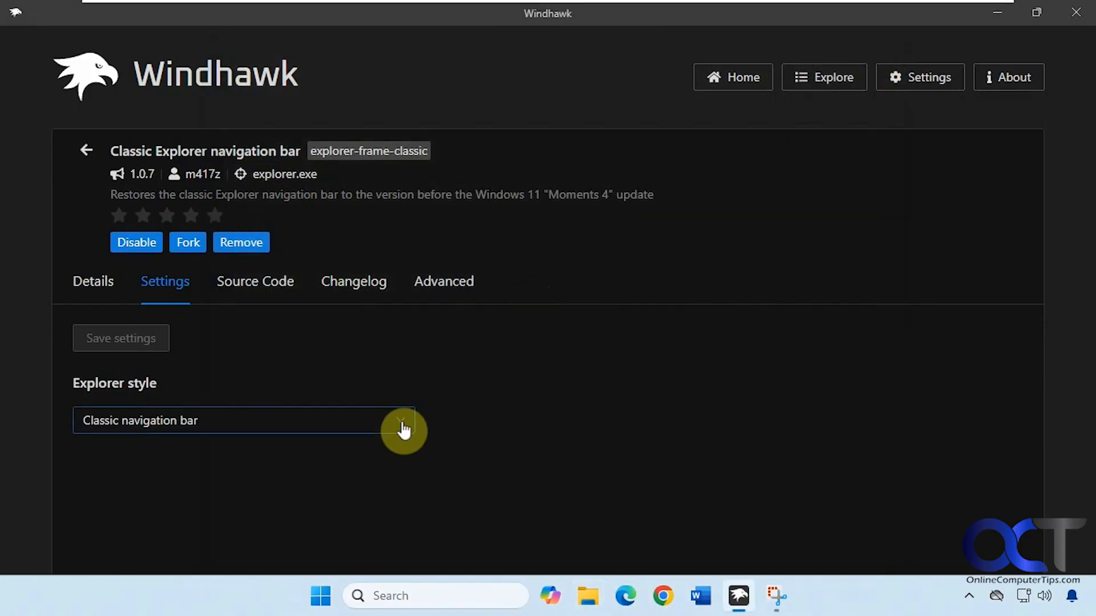
# Set the mod's Explorer style dropdown to Classic ribbon UI (no tabs)
pyautogui.click(401, 420)
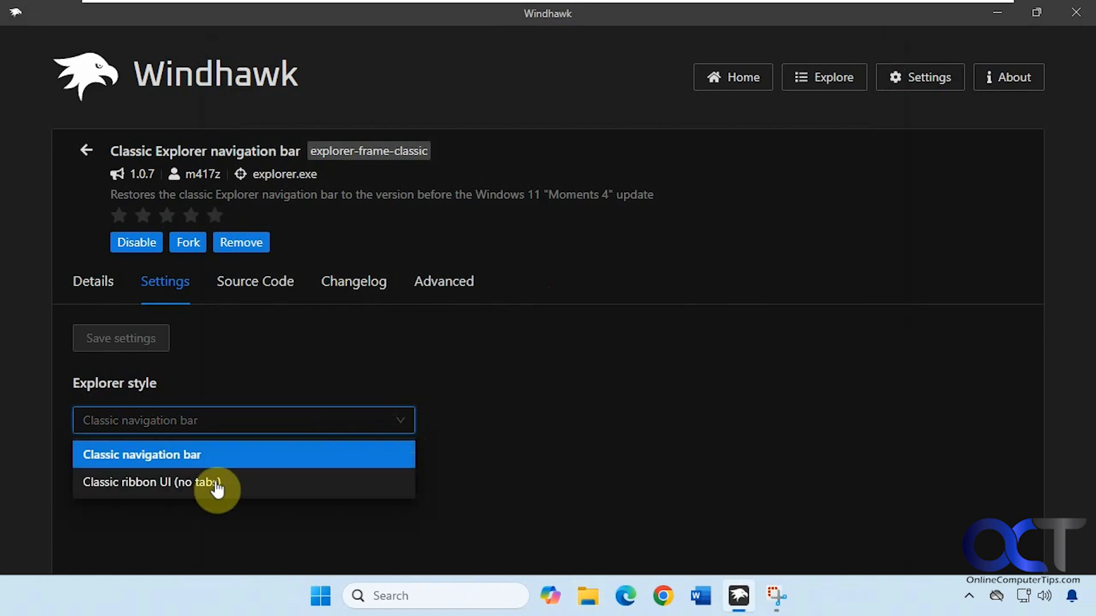
pyautogui.click(150, 482)
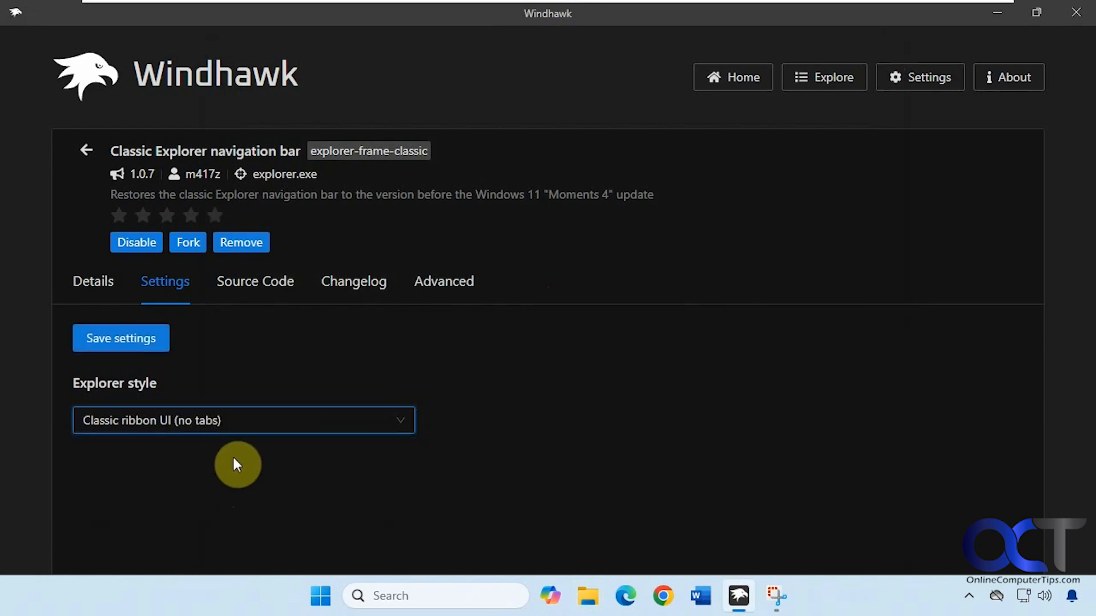
pyautogui.moveTo(588, 595)
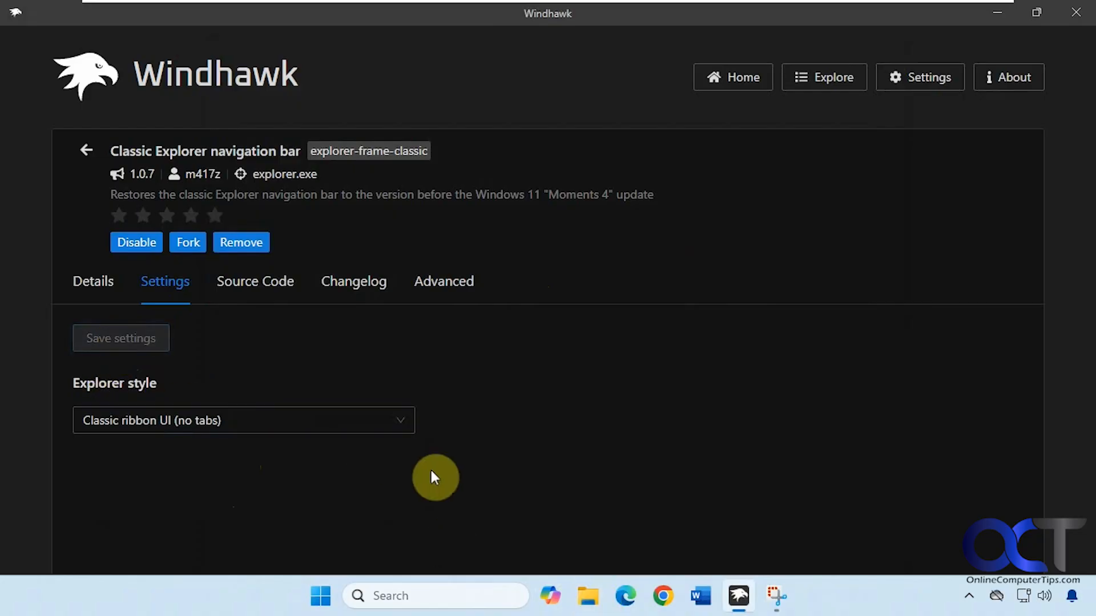
# Go to Documents in File Explorer and select 4 Isolation Method Steps.pptx
pyautogui.click(587, 595)
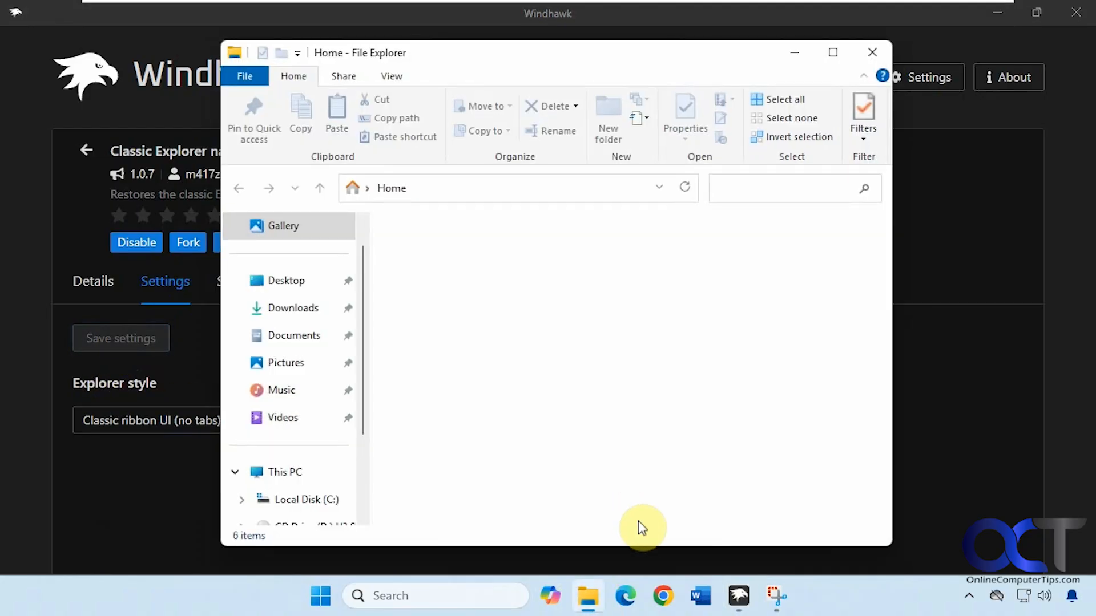
pyautogui.click(293, 335)
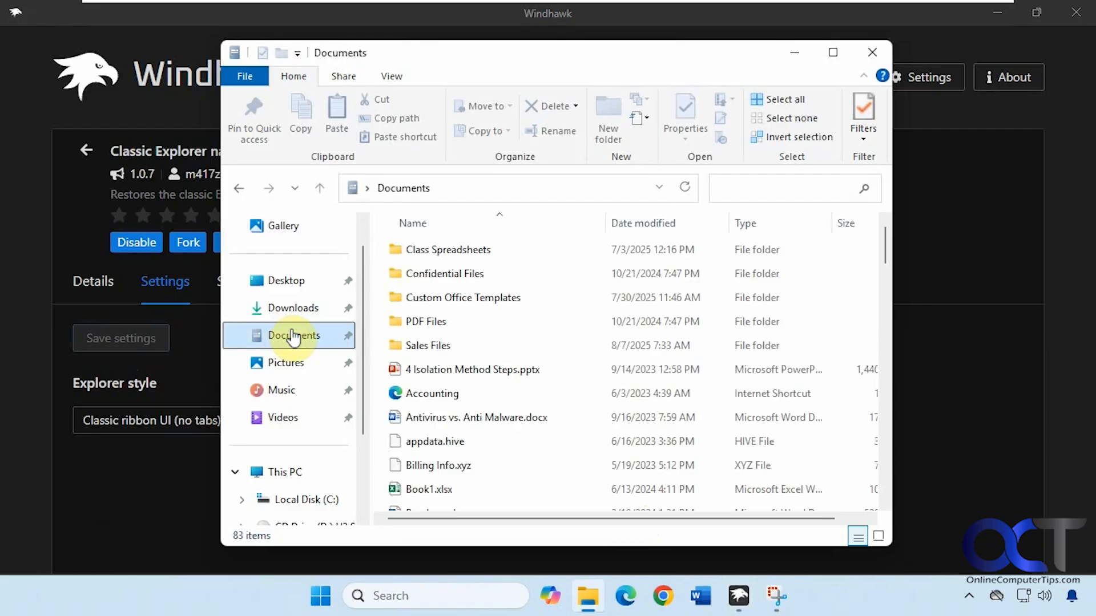
pyautogui.click(472, 369)
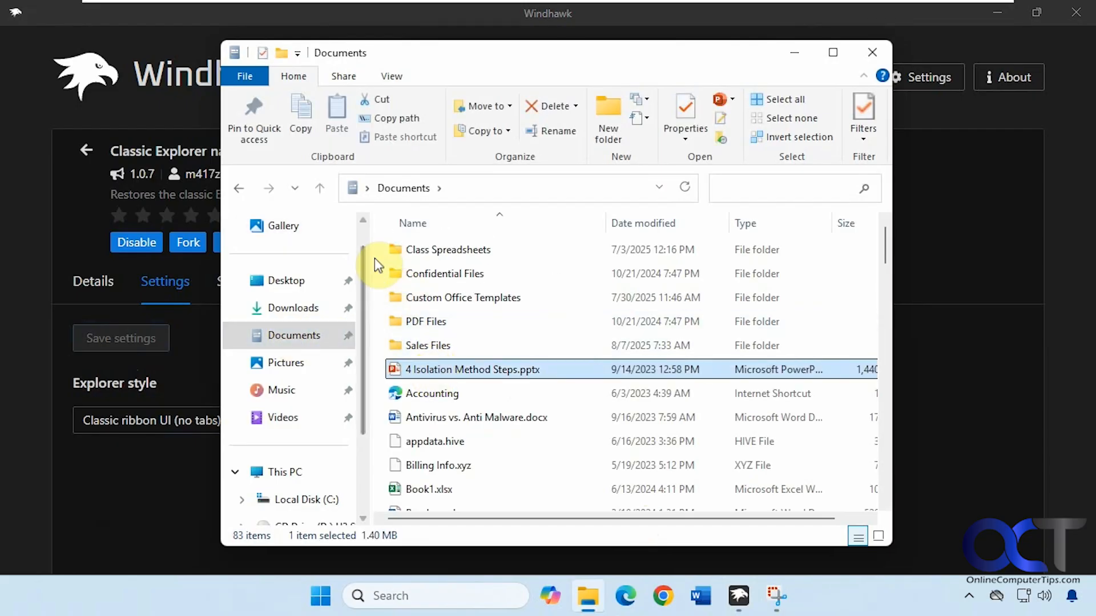
pyautogui.moveTo(329, 203)
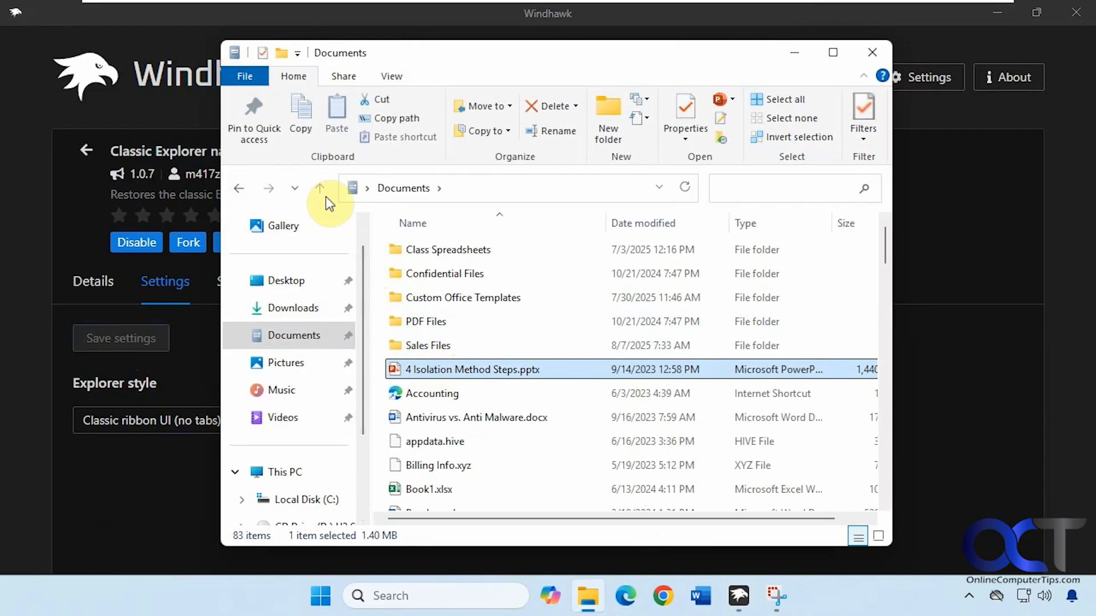
pyautogui.moveTo(625, 194)
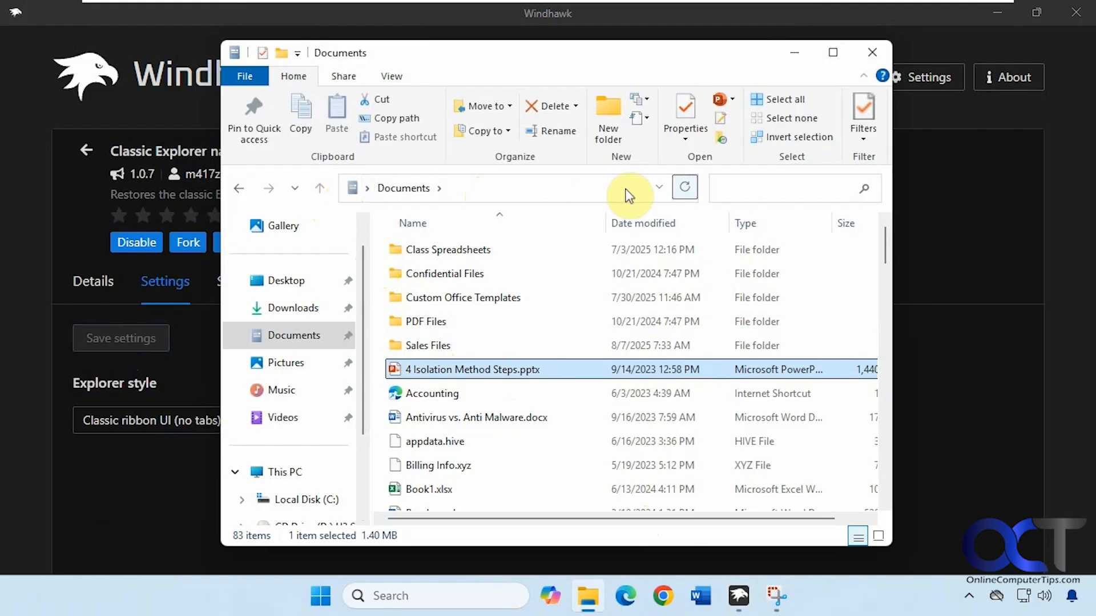
pyautogui.moveTo(557, 130)
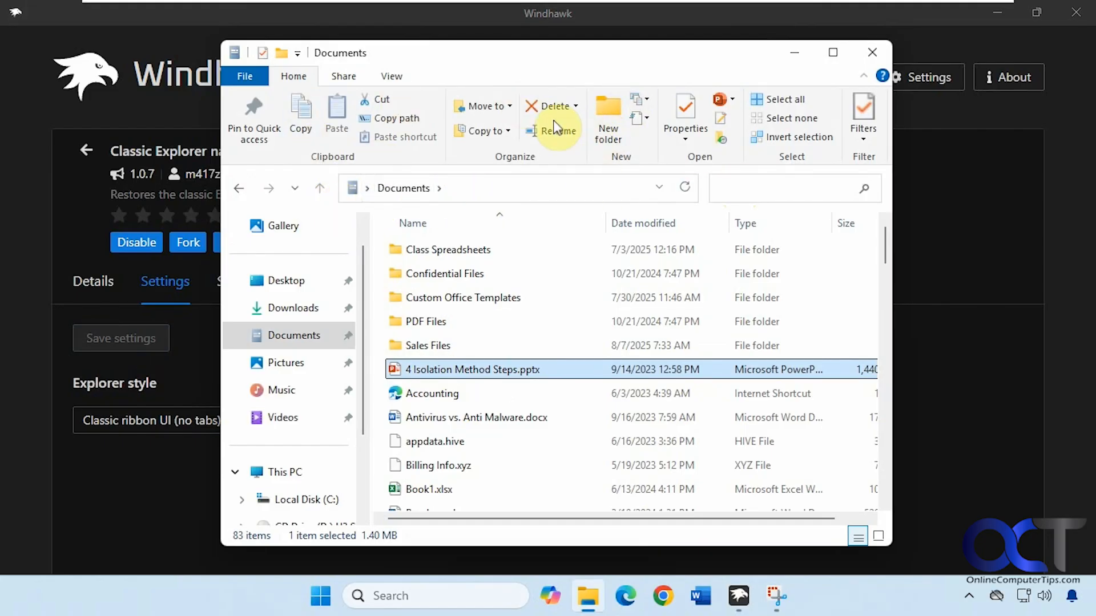
pyautogui.moveTo(383, 127)
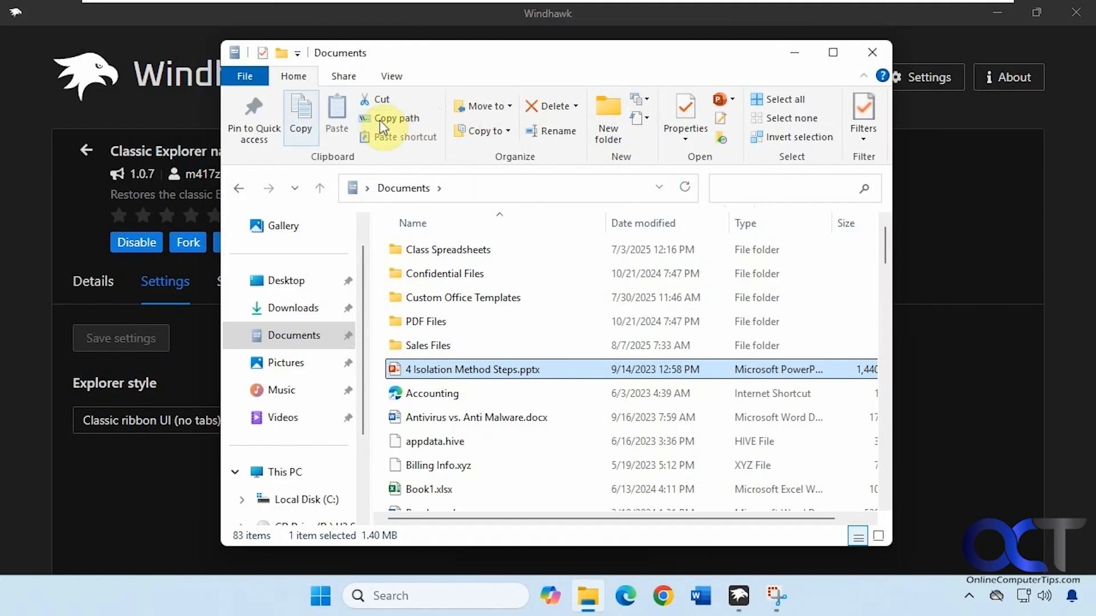
# Look through the ribbon's File, Share and View tabs
pyautogui.click(245, 76)
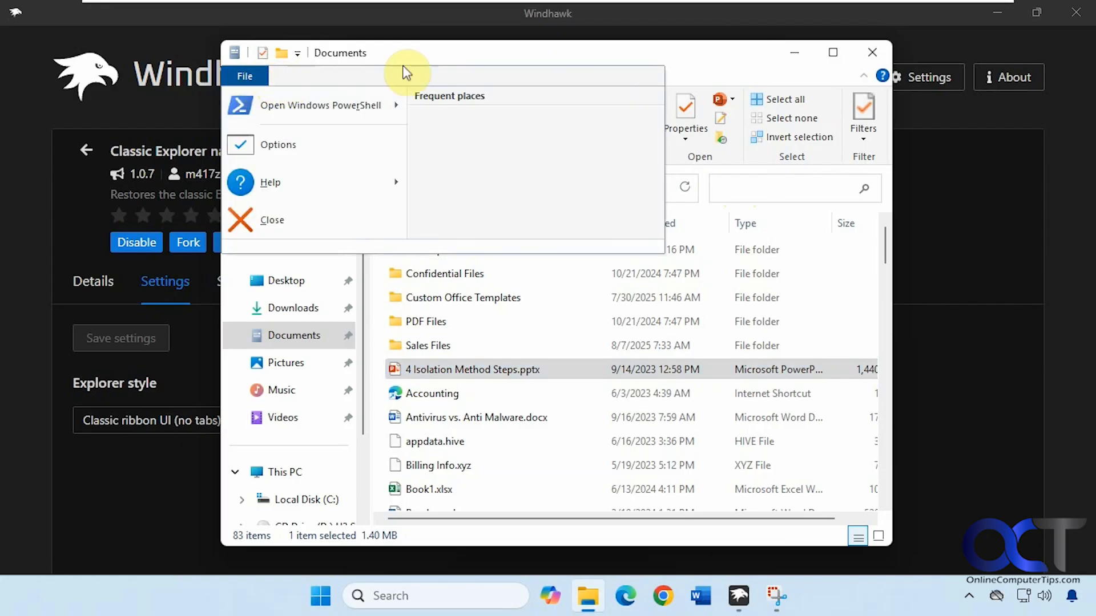
pyautogui.click(343, 76)
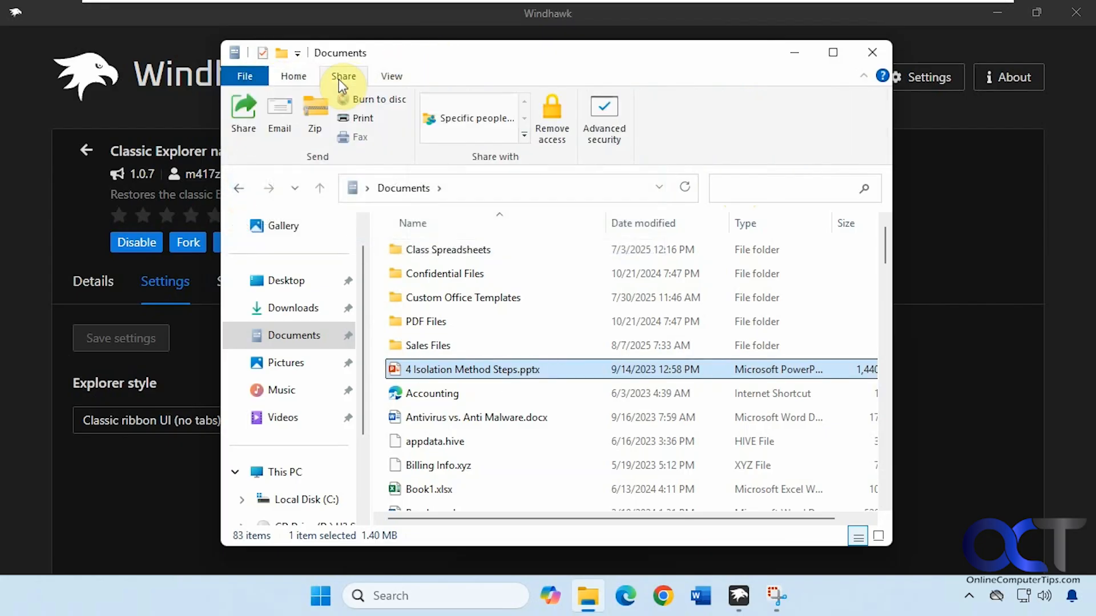
pyautogui.click(391, 75)
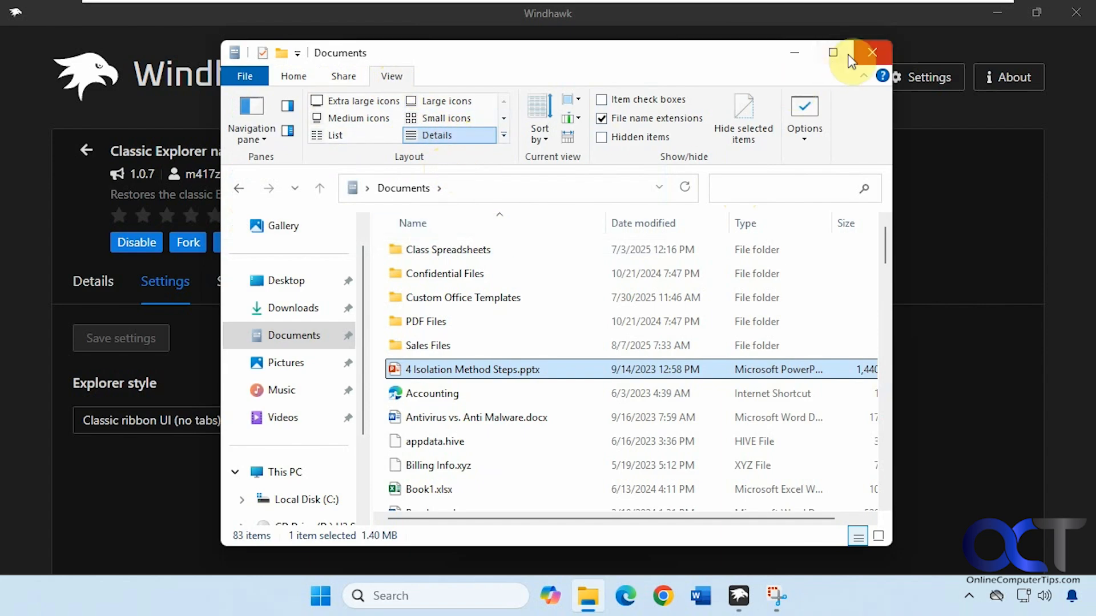
# Disable the Classic Explorer navigation bar mod and close the File Explorer window
pyautogui.click(871, 53)
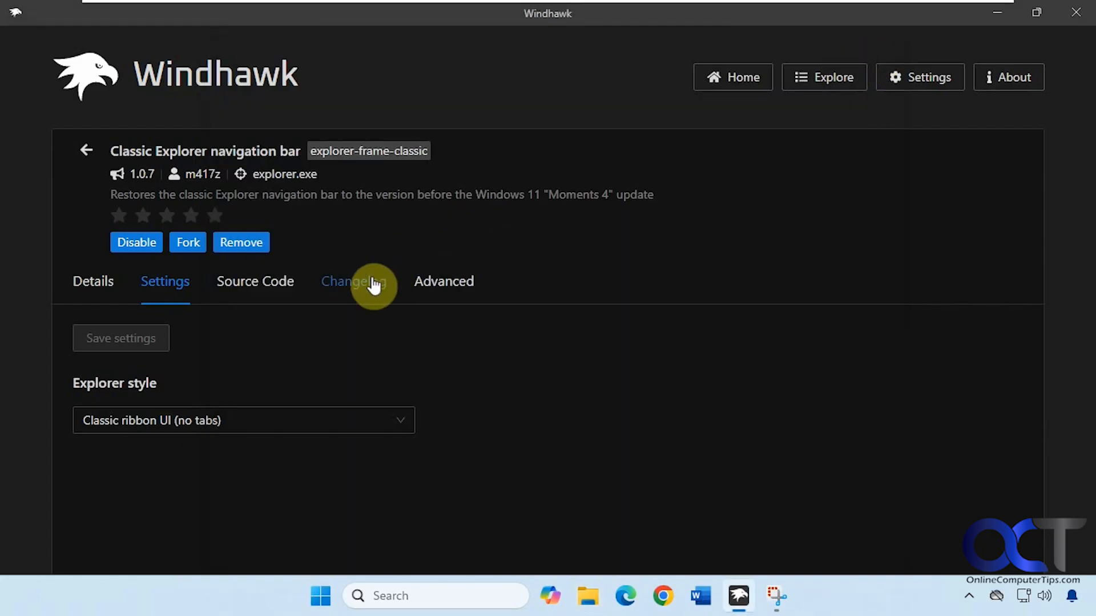
pyautogui.click(137, 242)
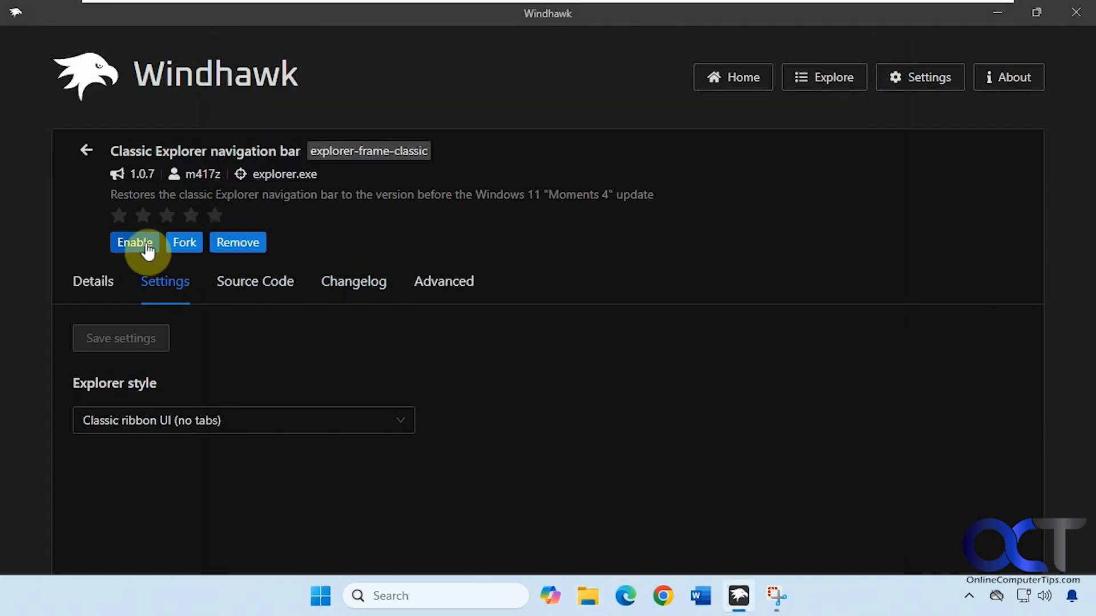
pyautogui.moveTo(526, 504)
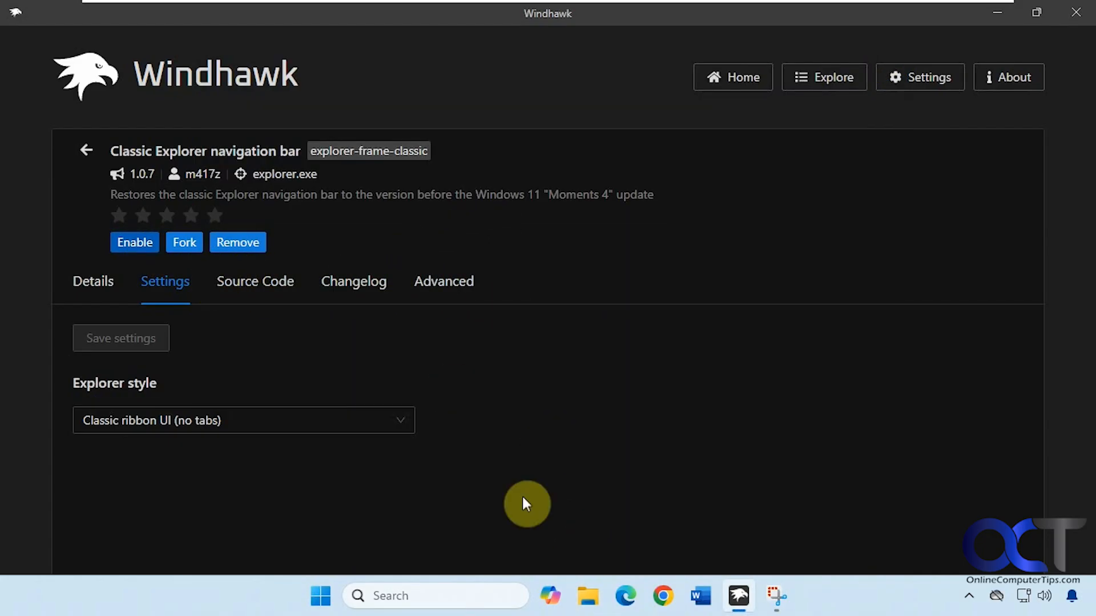
pyautogui.click(588, 595)
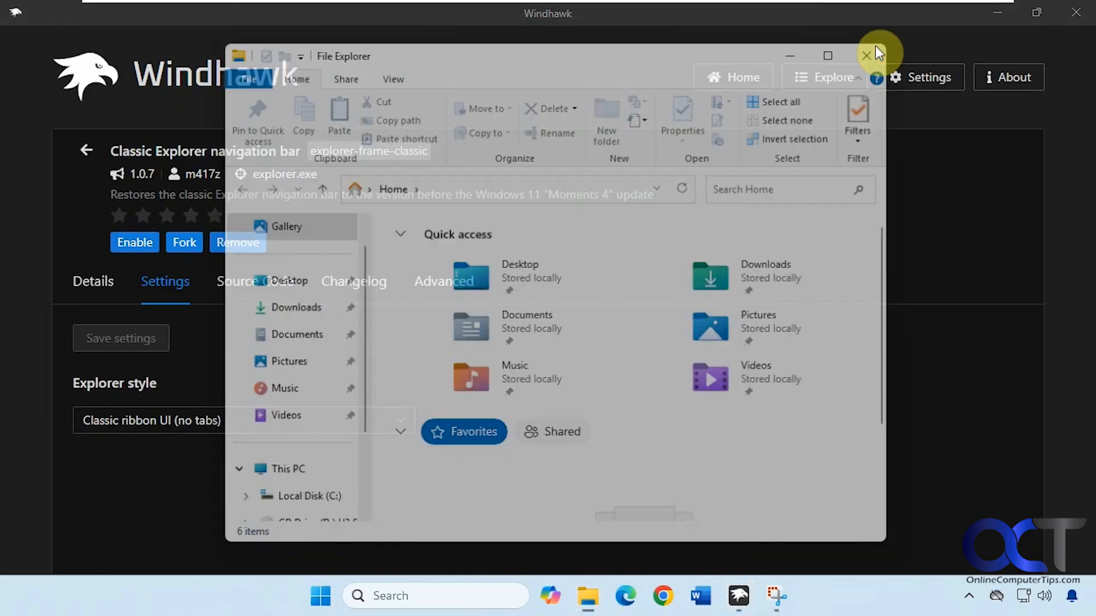
pyautogui.click(866, 56)
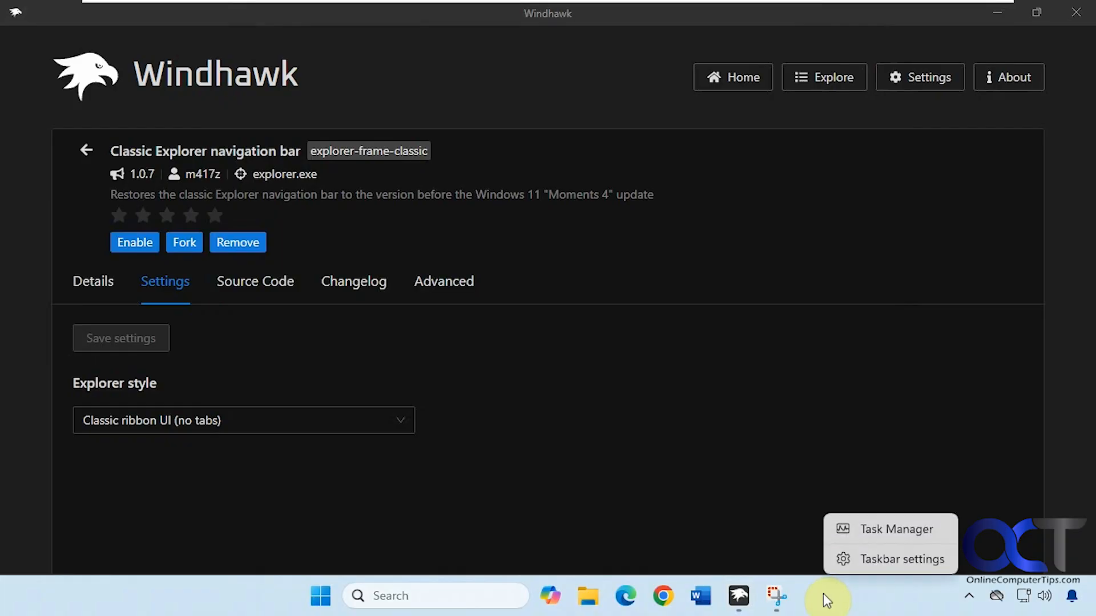
# Restart the Windows Explorer process from Task Manager's process list
pyautogui.click(897, 529)
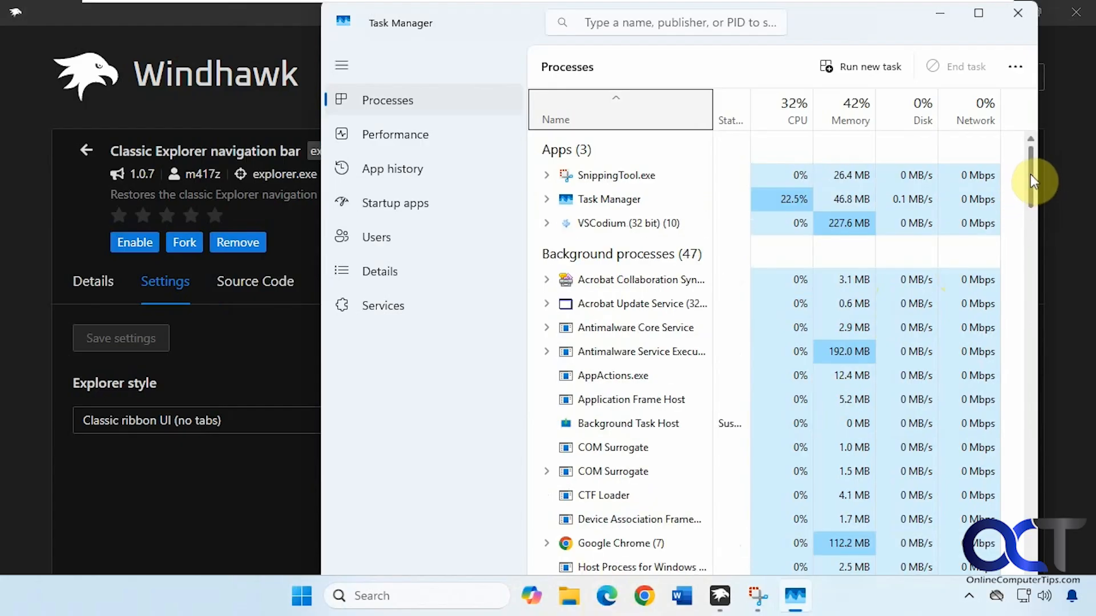
pyautogui.scroll(-3)
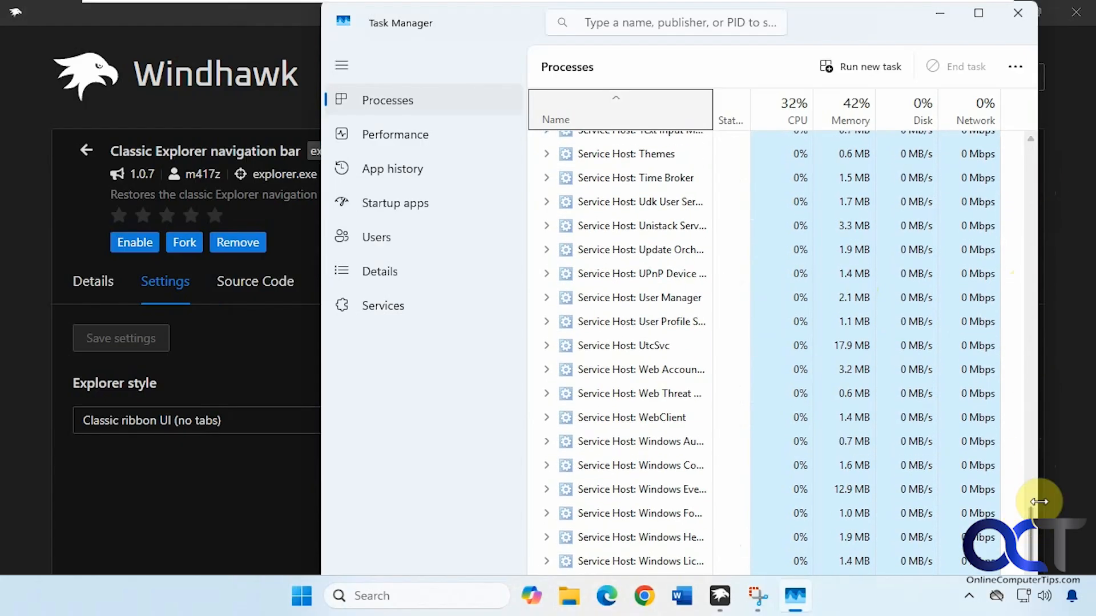
pyautogui.scroll(-3)
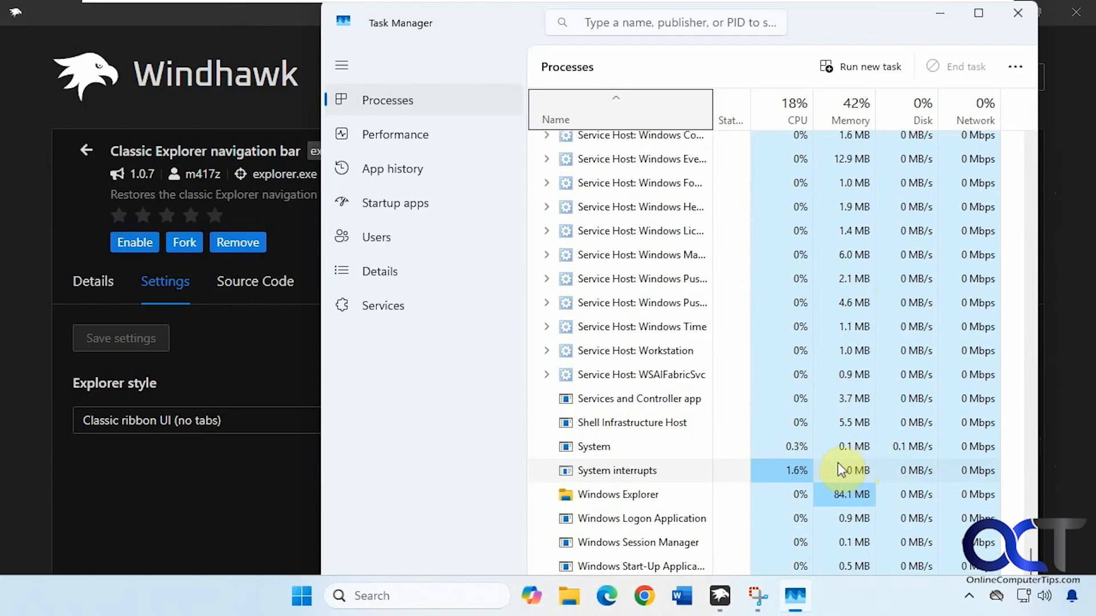
pyautogui.rightClick(617, 494)
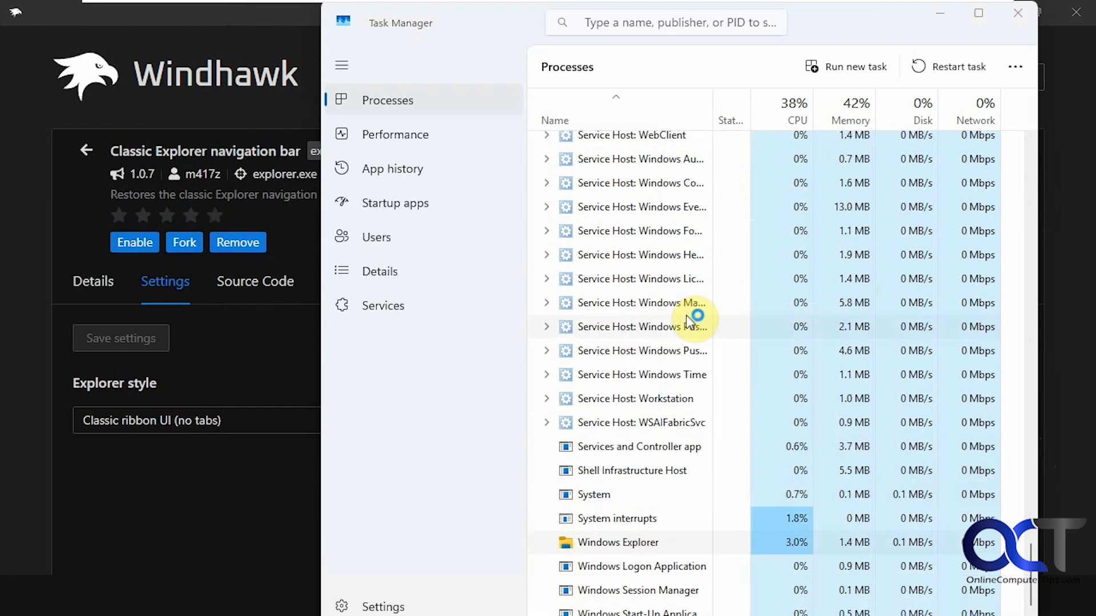
pyautogui.scroll(3)
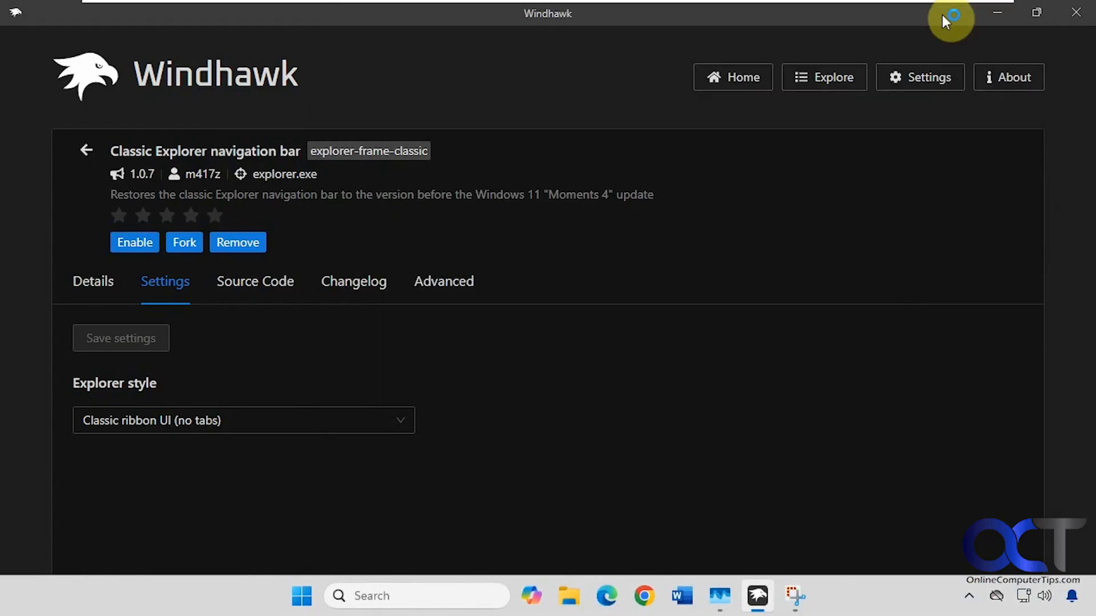
pyautogui.moveTo(569, 595)
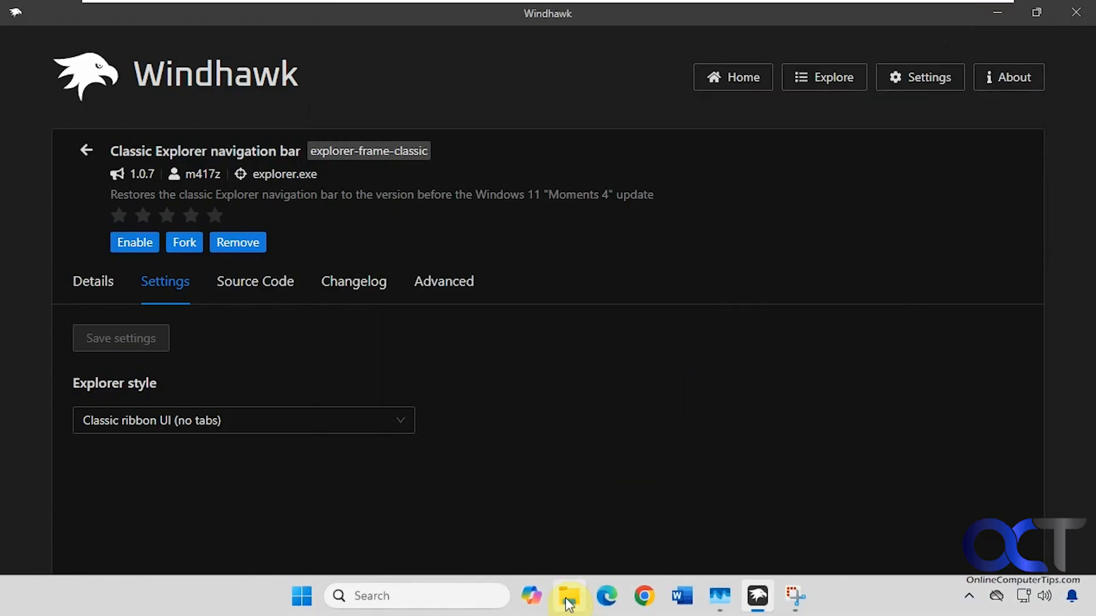
# Check that Documents shows the modern toolbar in a new Explorer window, then close it
pyautogui.click(569, 596)
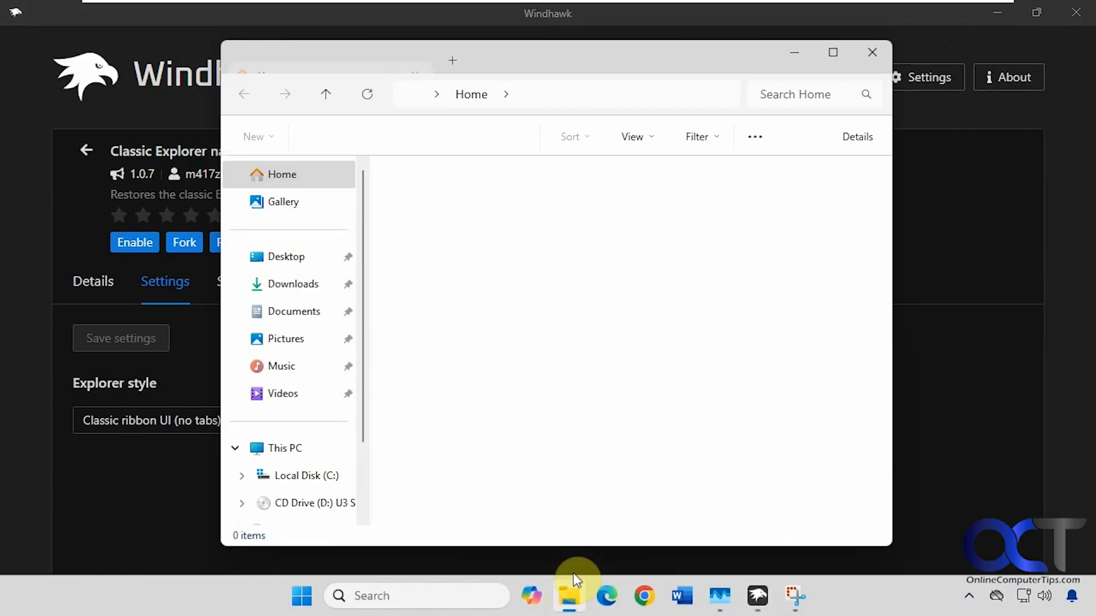
pyautogui.click(293, 311)
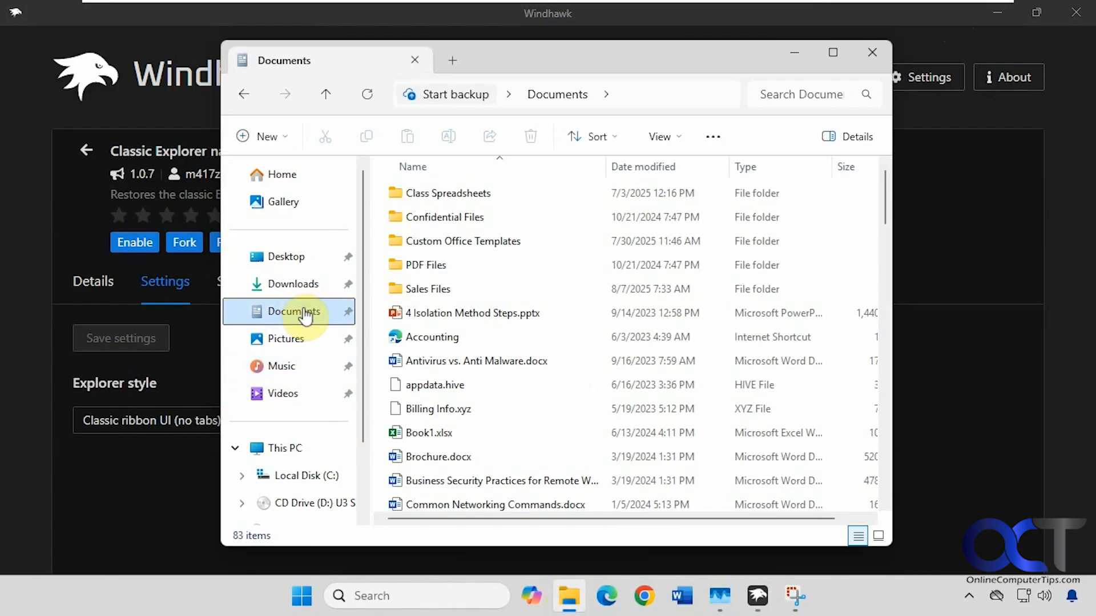
pyautogui.click(472, 312)
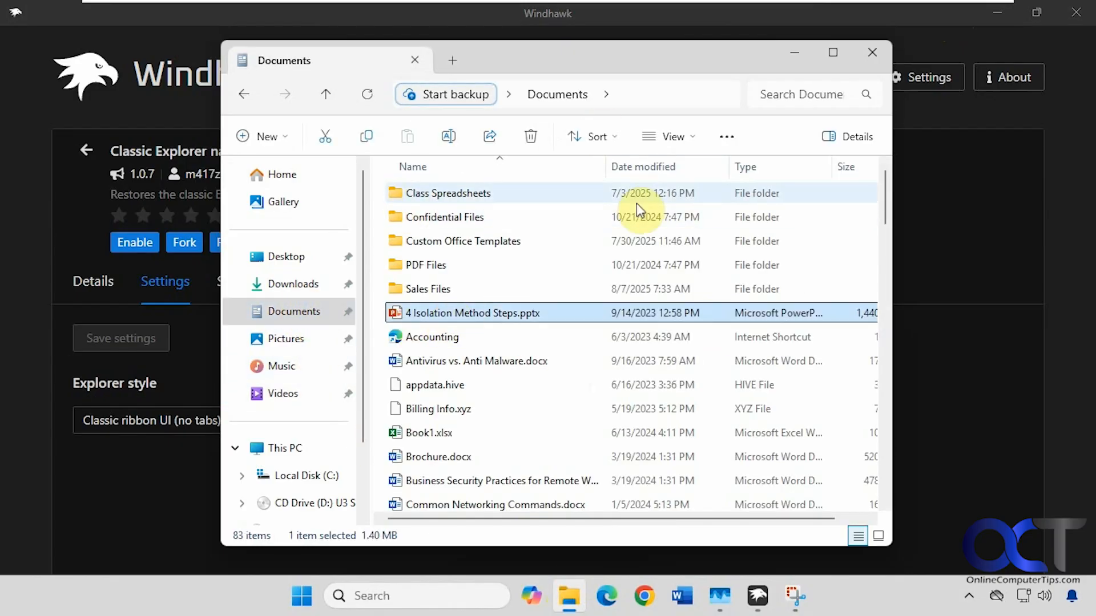
pyautogui.click(871, 52)
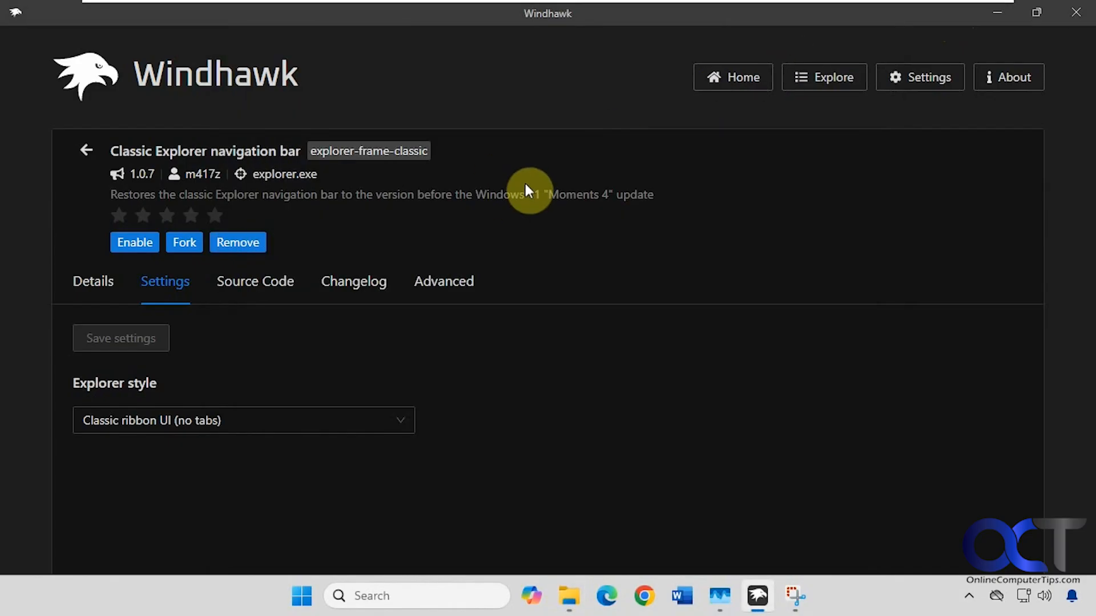
pyautogui.moveTo(224, 90)
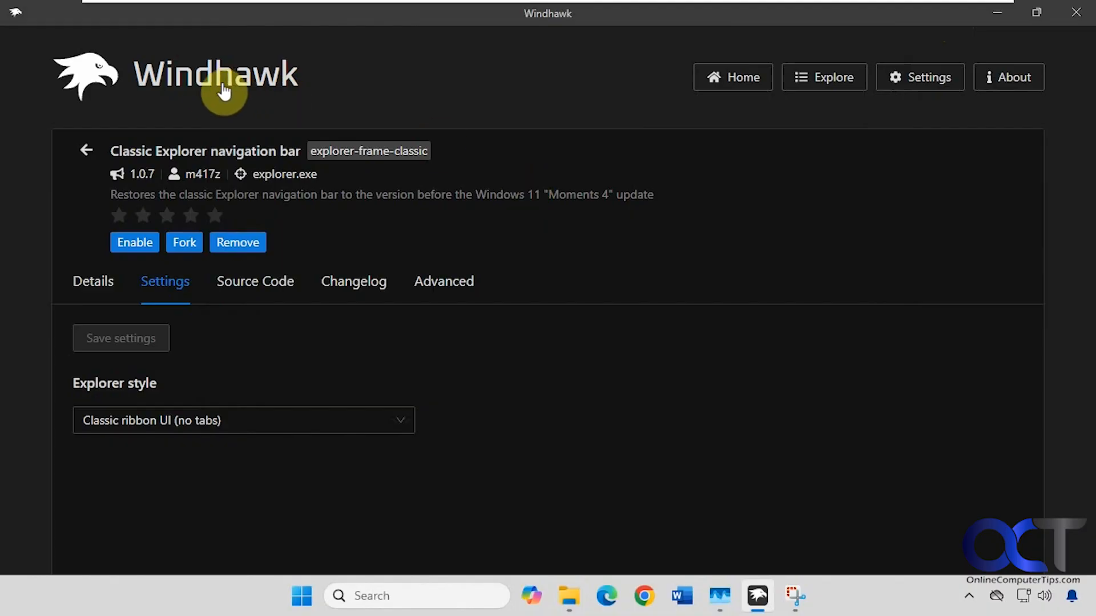
# Glance at the Explore catalogue, then return Home to see all seven mods off
pyautogui.click(732, 77)
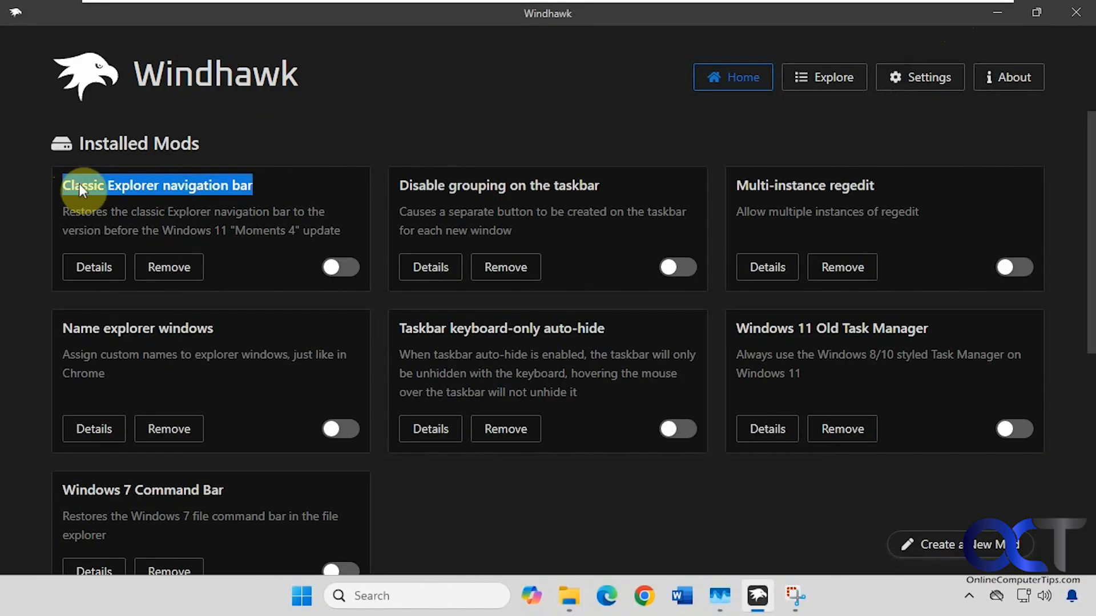
pyautogui.click(824, 77)
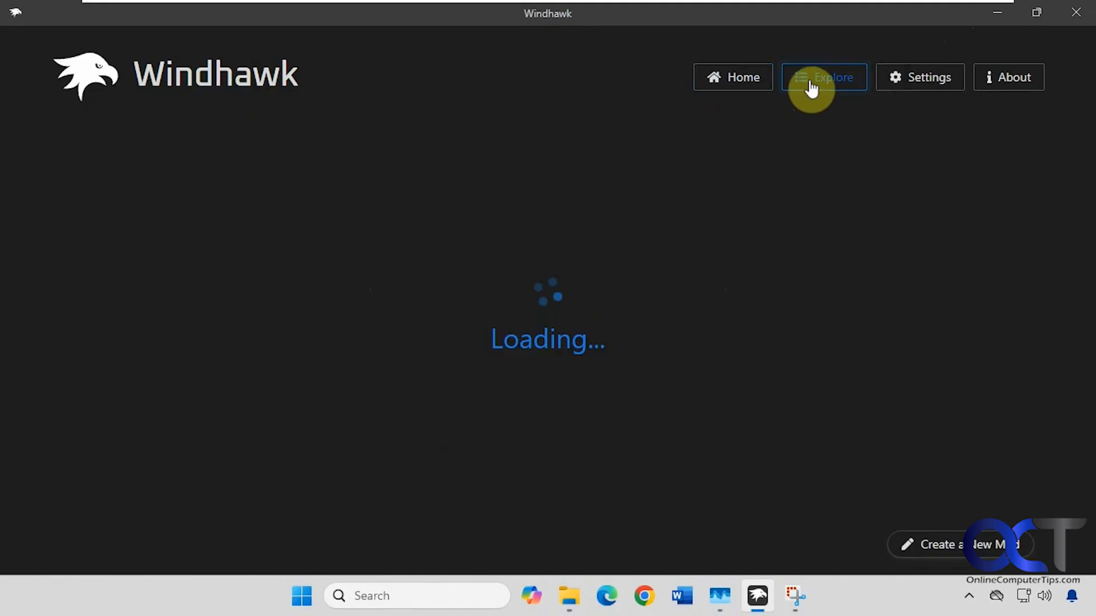
pyautogui.click(824, 77)
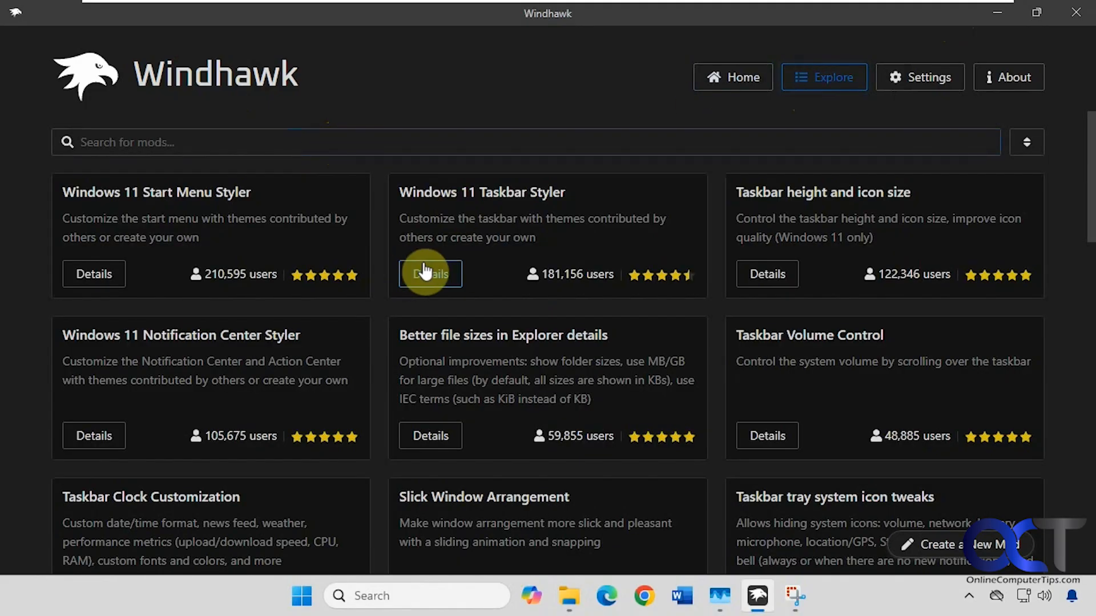
pyautogui.click(732, 77)
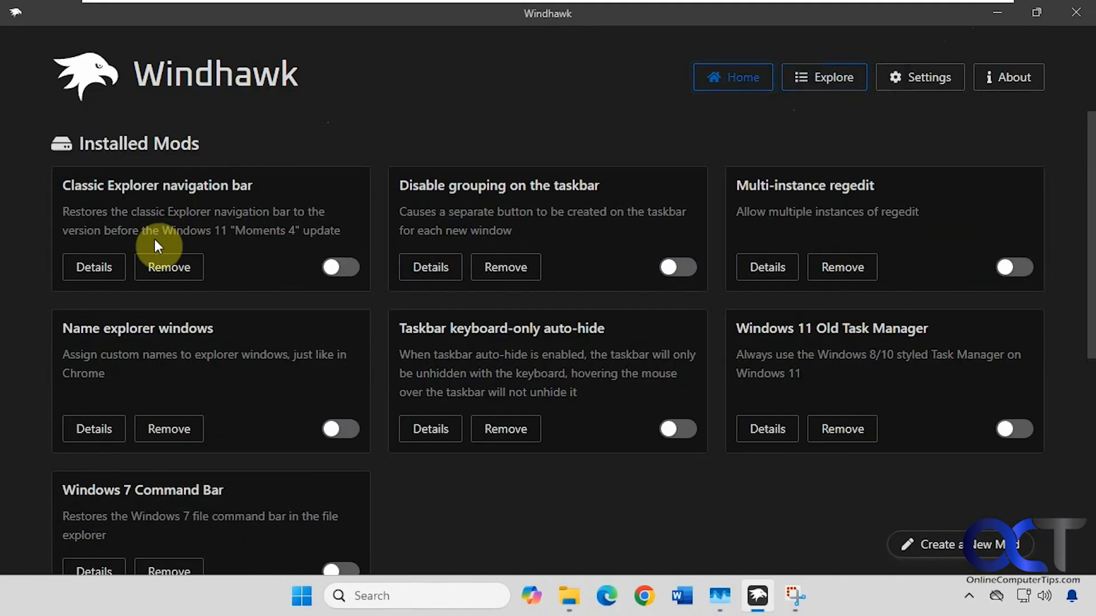
# Open the Classic Explorer navigation bar mod and confirm Explorer style stays Classic ribbon UI (no tabs)
pyautogui.click(94, 267)
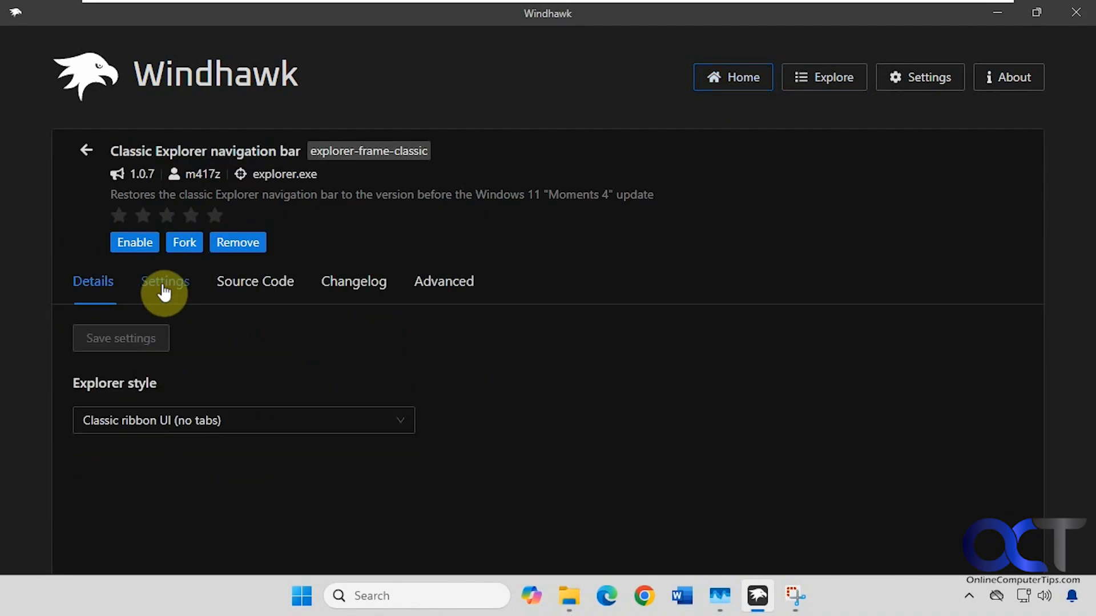
pyautogui.click(243, 420)
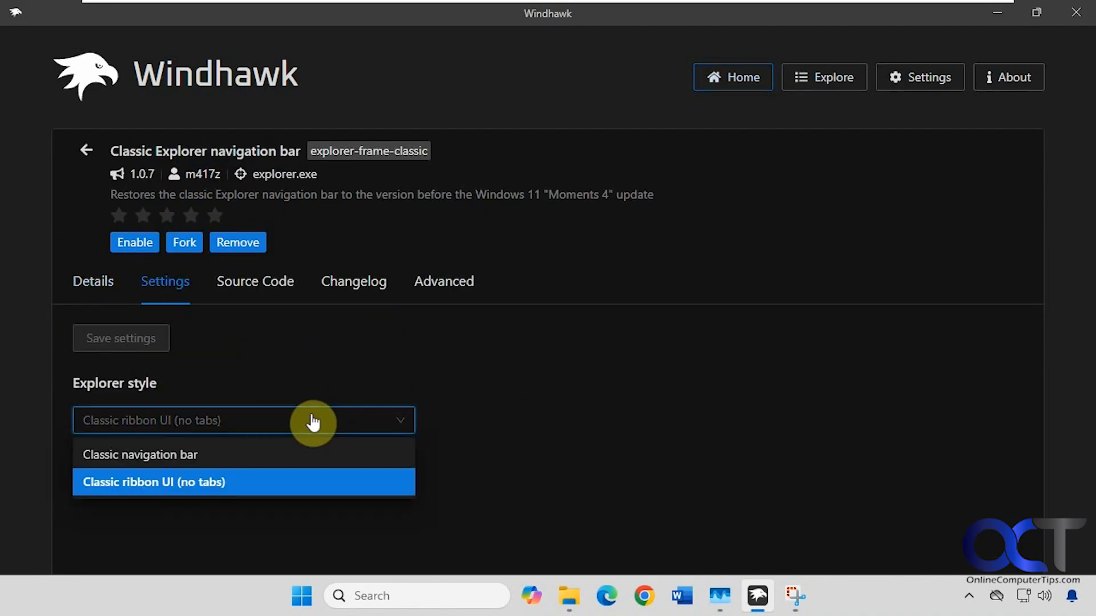
pyautogui.click(243, 482)
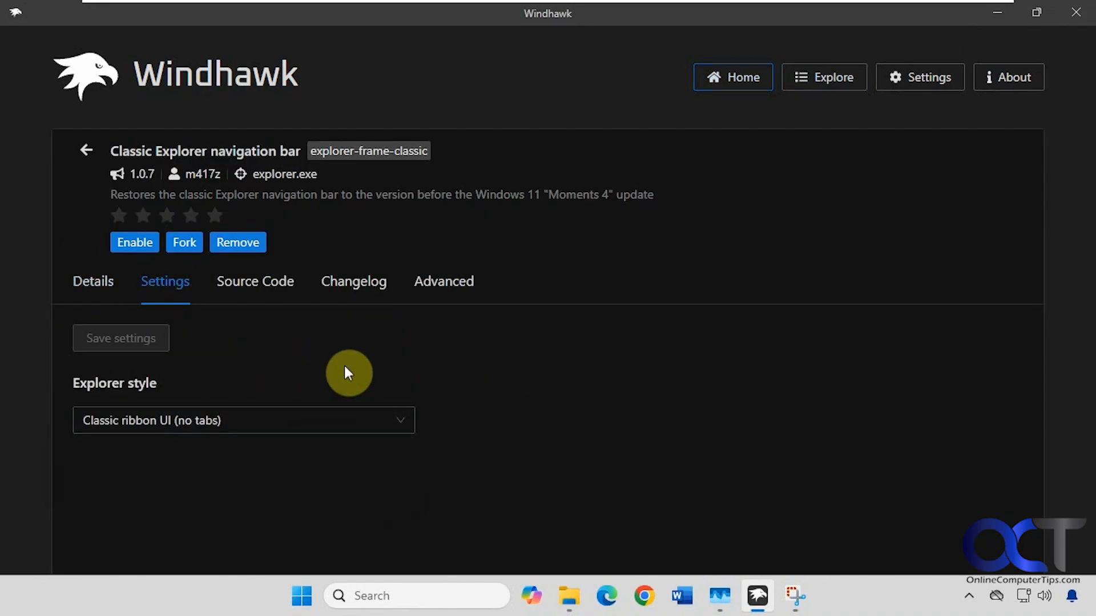
pyautogui.moveTo(776, 485)
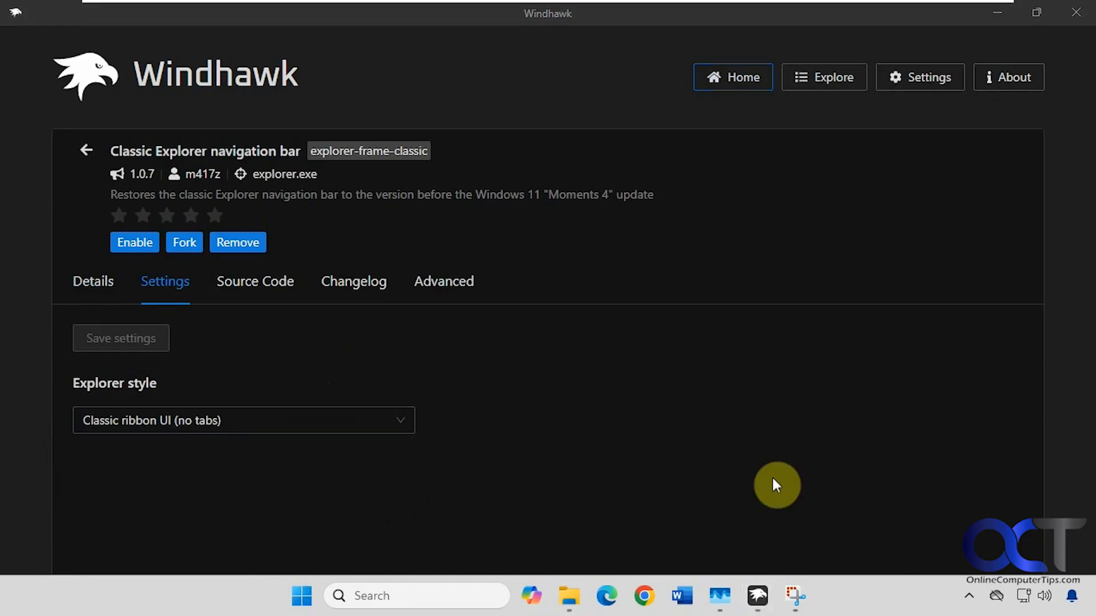
pyautogui.moveTo(922, 559)
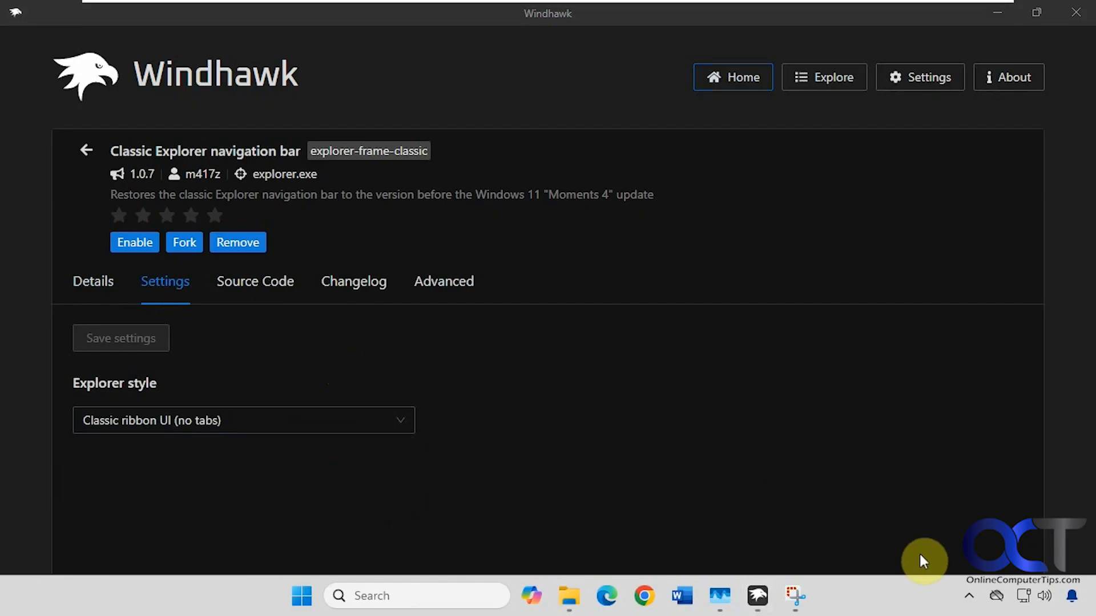
pyautogui.click(969, 595)
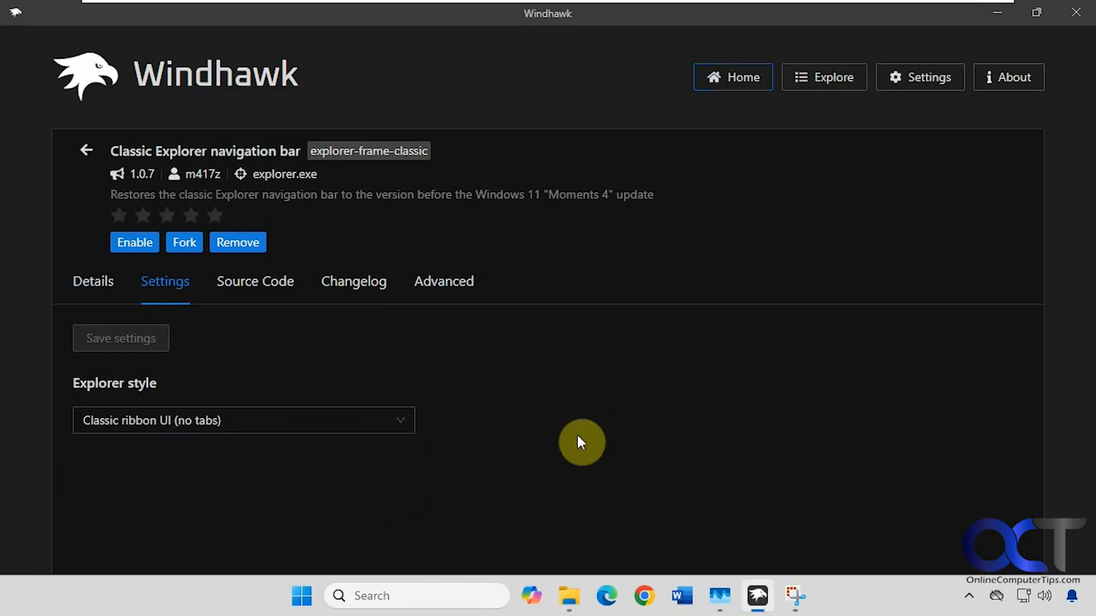
pyautogui.moveTo(595, 439)
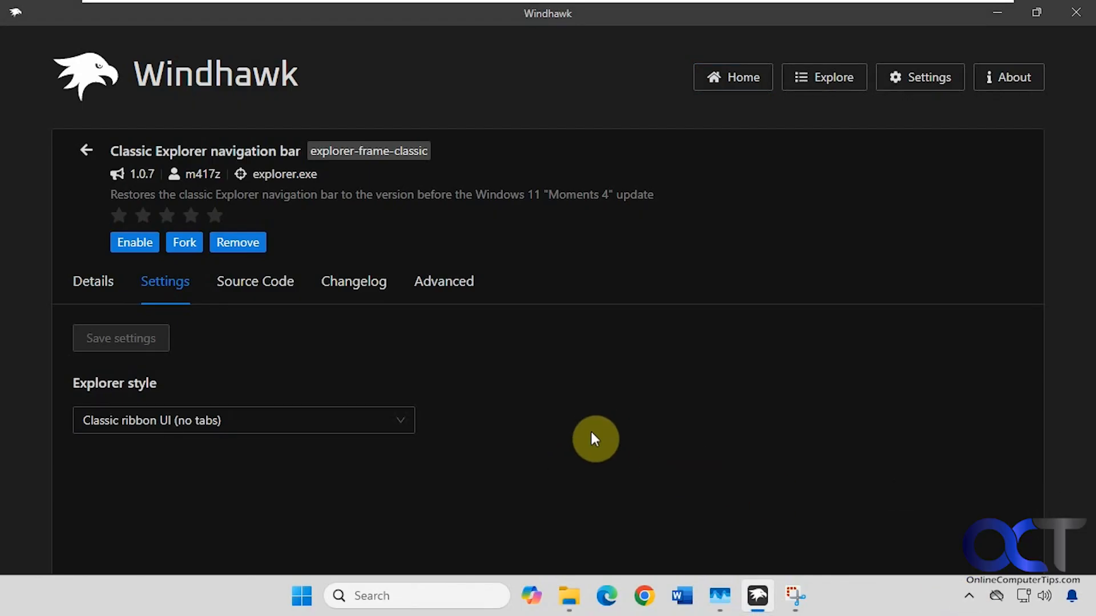
pyautogui.moveTo(687, 392)
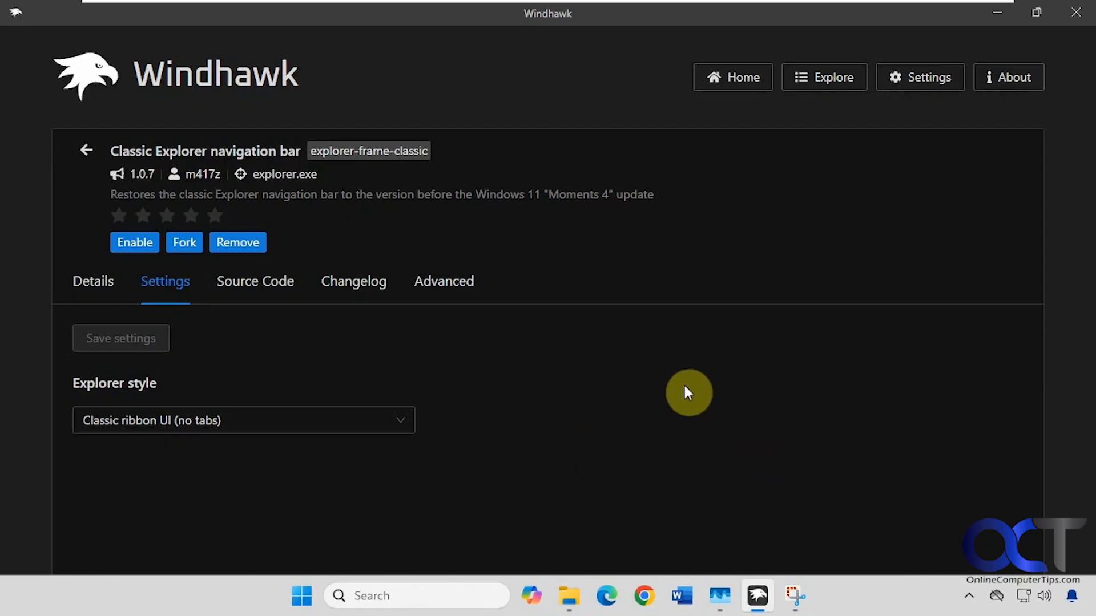